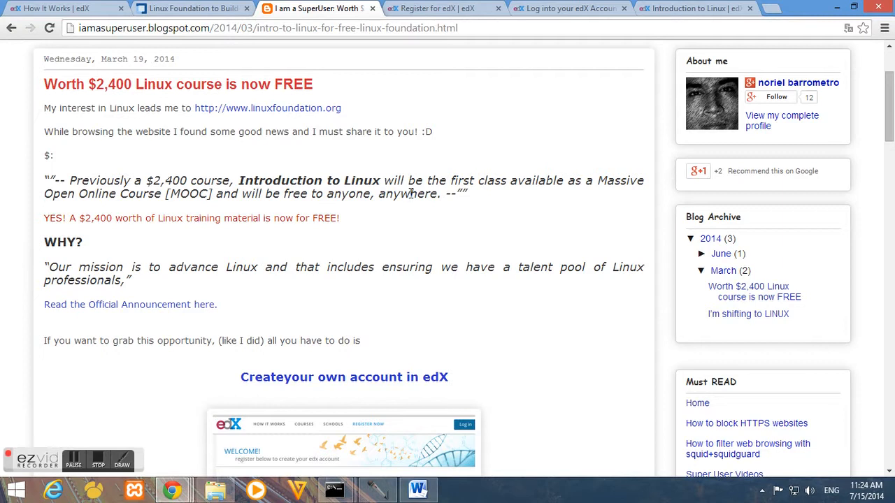
{"action": "mouse_move", "coordinate": [213, 197]}
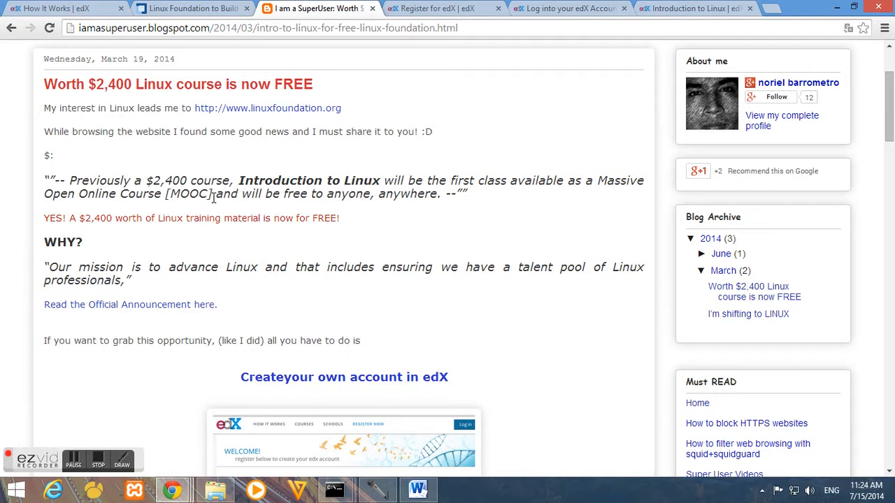
Compare the edX, blog and Linux Foundation tabs, highlighting the $2,400 course sentence.
{"action": "left_click", "coordinate": [63, 8]}
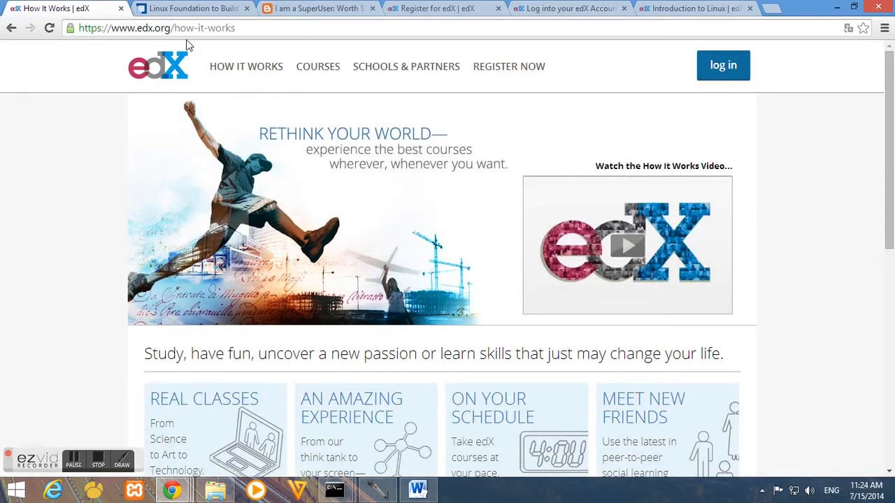
{"action": "left_click", "coordinate": [189, 7]}
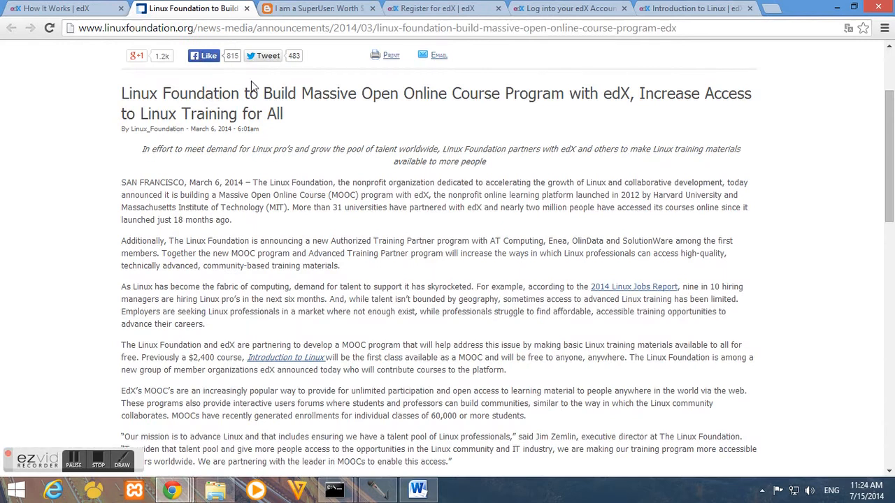
{"action": "left_click", "coordinate": [318, 8]}
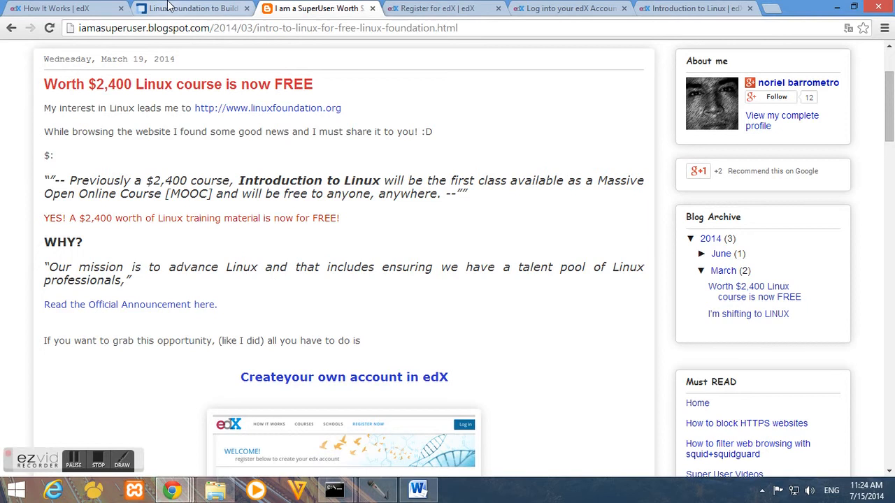
{"action": "left_click", "coordinate": [192, 7]}
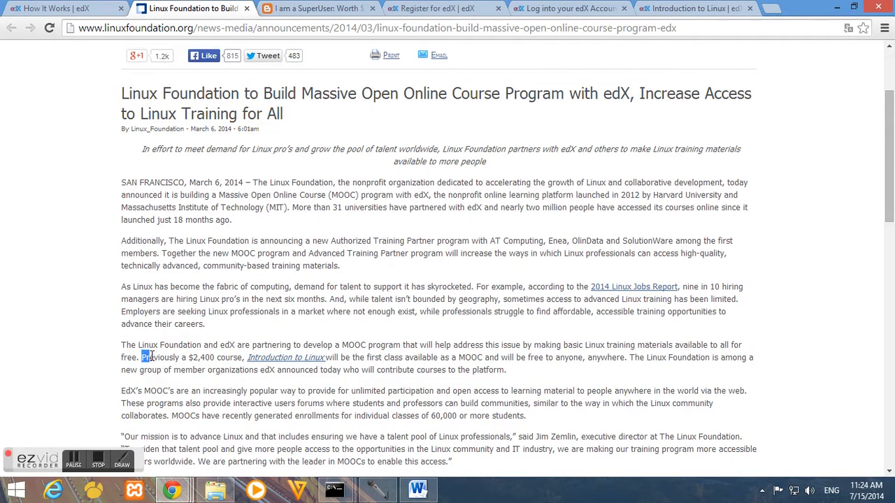
{"action": "left_click_drag", "start_coordinate": [143, 358], "coordinate": [241, 358]}
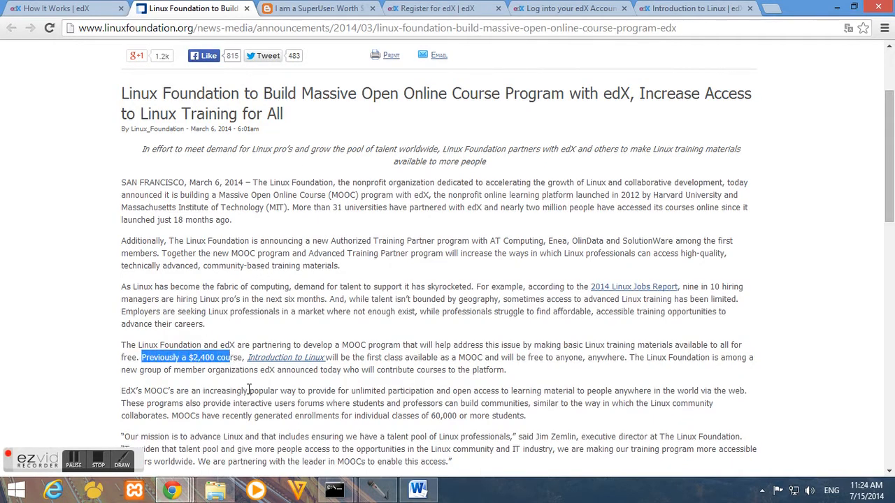
{"action": "mouse_move", "coordinate": [332, 357]}
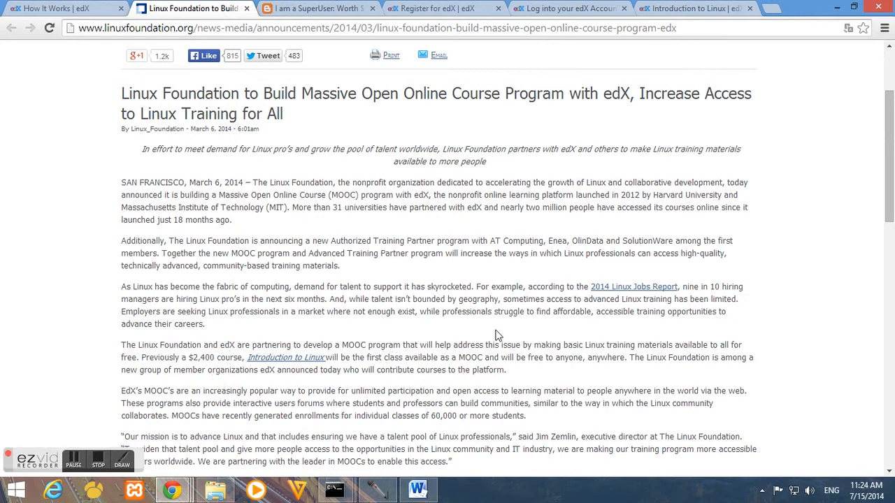
{"action": "left_click", "coordinate": [315, 8]}
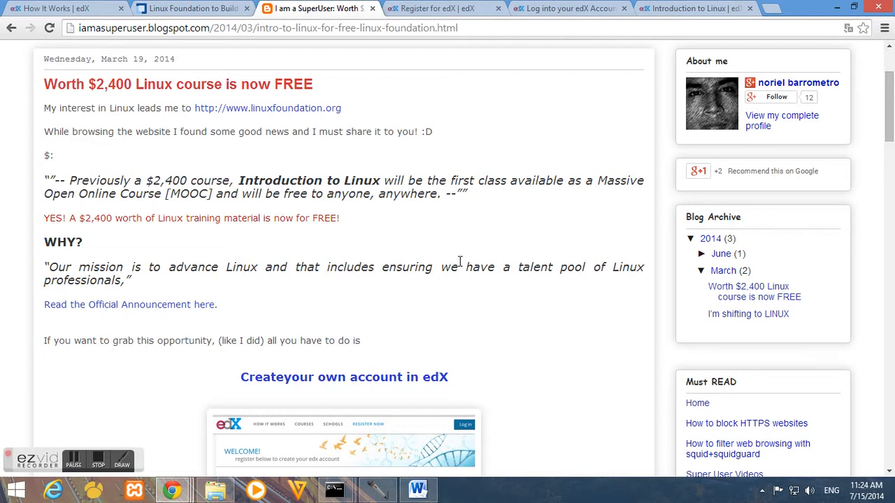
{"action": "mouse_move", "coordinate": [453, 248]}
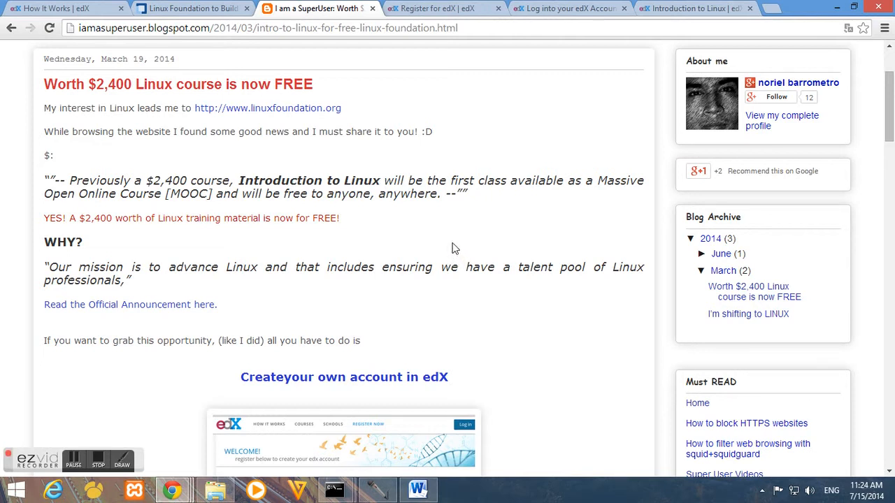
Scroll through the blog post down to the edX sign-up screenshot.
{"action": "scroll", "scroll_direction": "down", "scroll_amount": 3}
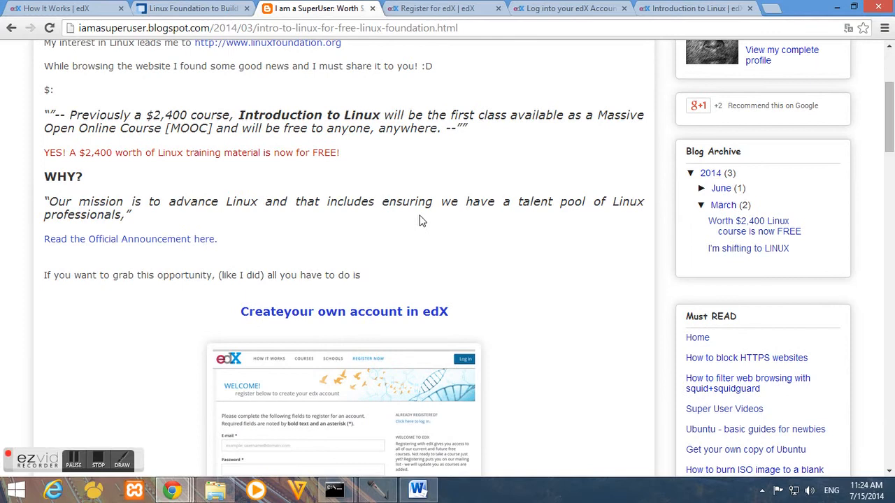
{"action": "mouse_move", "coordinate": [408, 196]}
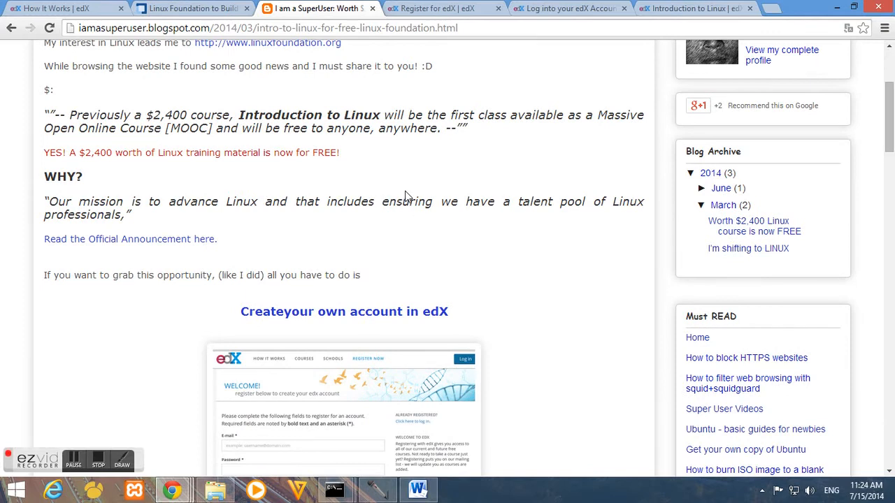
{"action": "scroll", "scroll_direction": "down", "scroll_amount": 3}
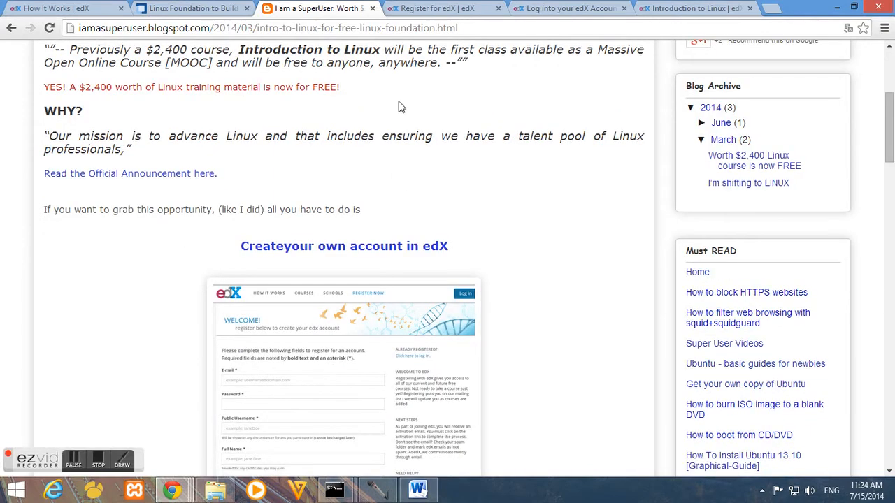
{"action": "scroll", "scroll_direction": "up", "scroll_amount": 3}
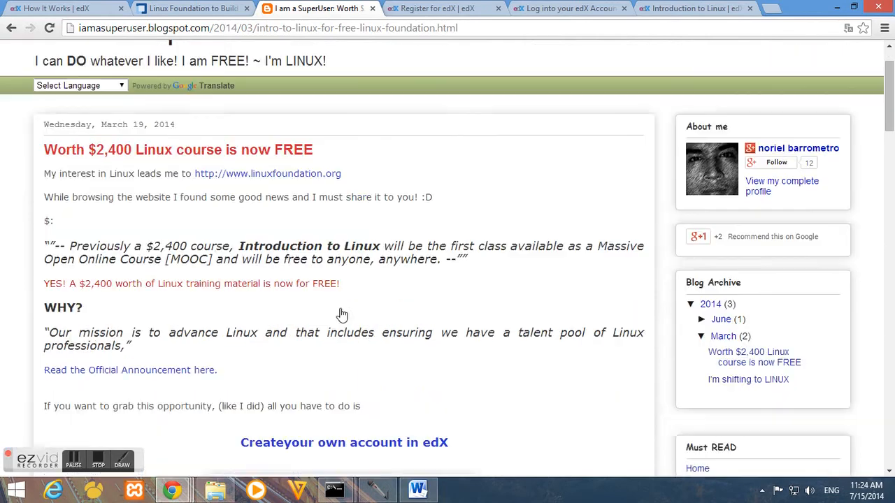
{"action": "scroll", "scroll_direction": "down", "scroll_amount": 3}
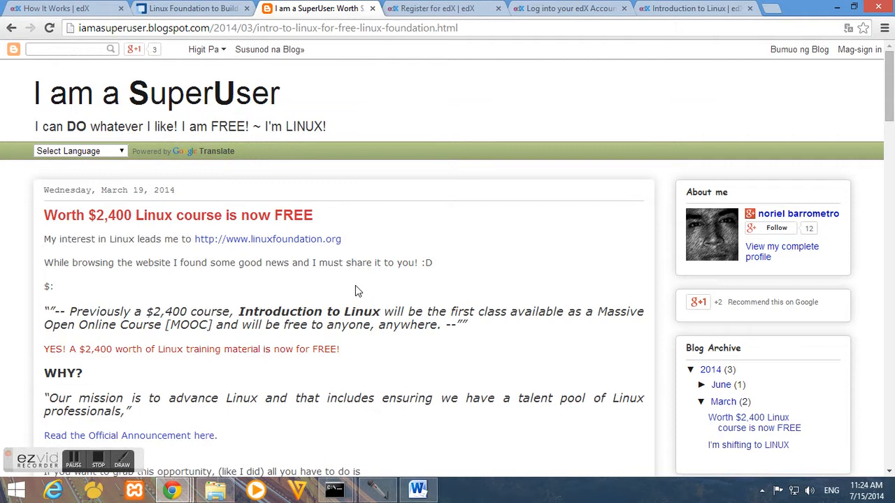
{"action": "mouse_move", "coordinate": [368, 291]}
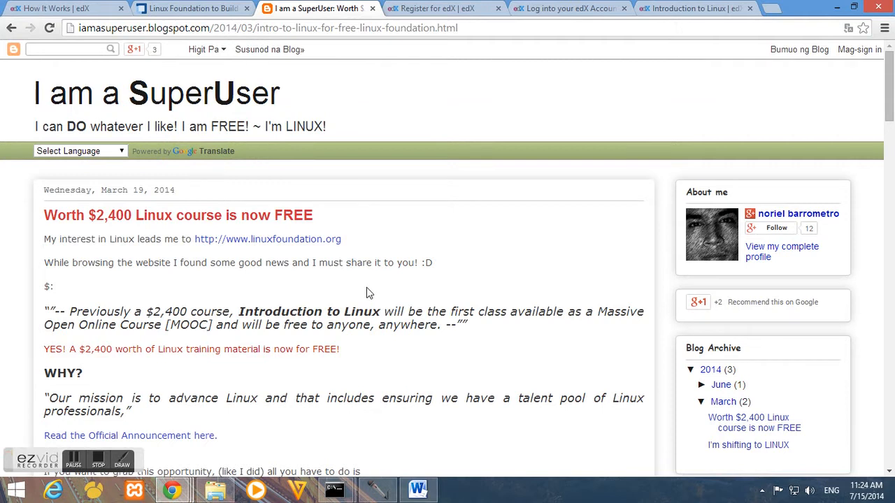
{"action": "scroll", "scroll_direction": "down", "scroll_amount": 3}
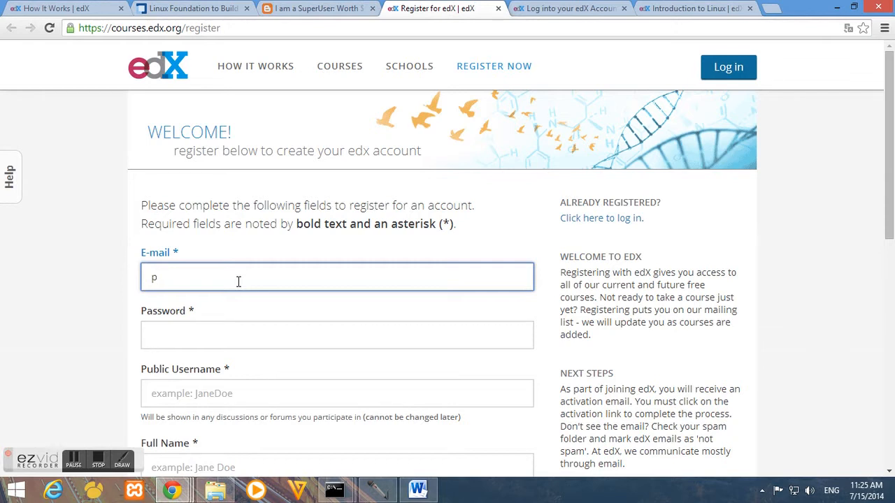
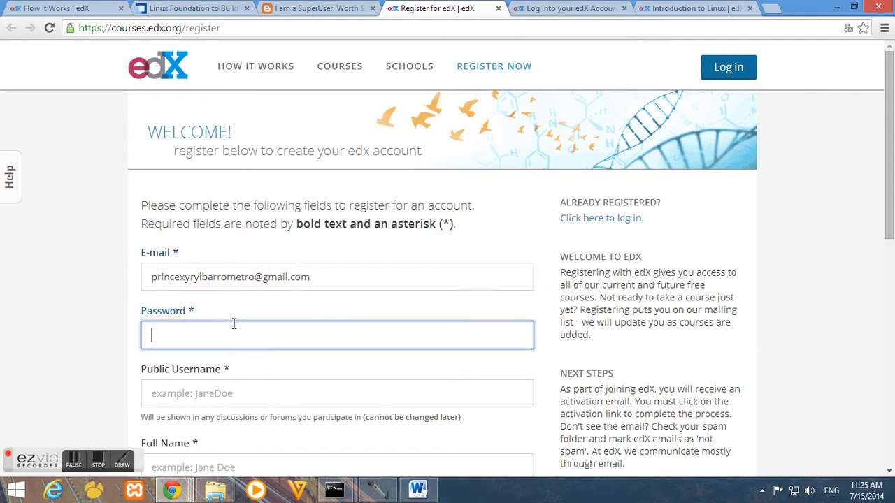
Enter the email, a password, public username 'prince' and full name 'prince x'.
{"action": "type", "text": "•••"}
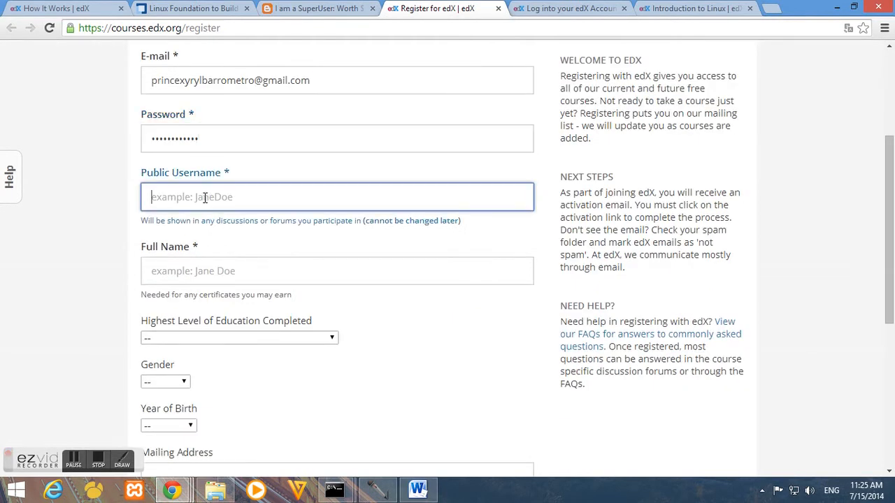
{"action": "type", "text": "princeXyryl"}
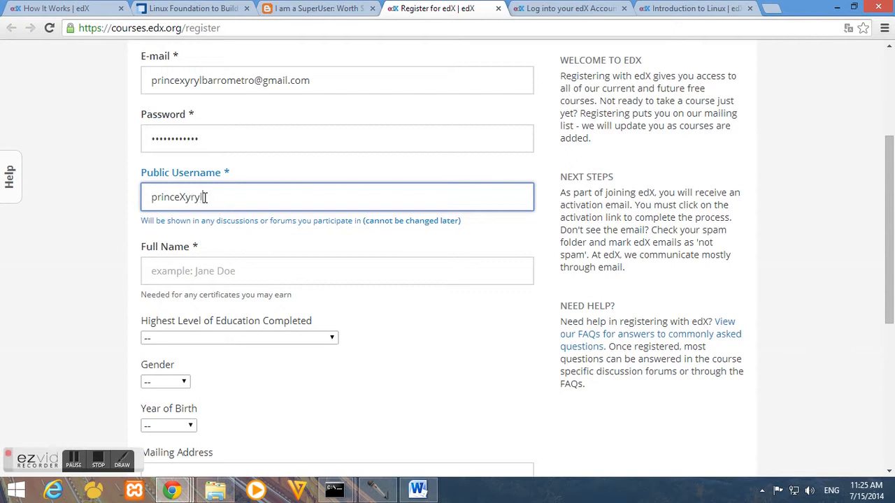
{"action": "left_click", "coordinate": [337, 271]}
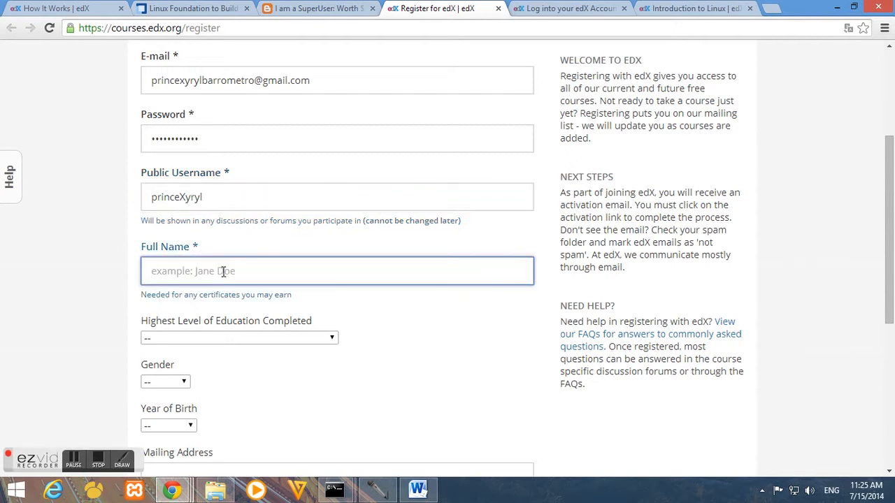
{"action": "type", "text": "prince xyryl"}
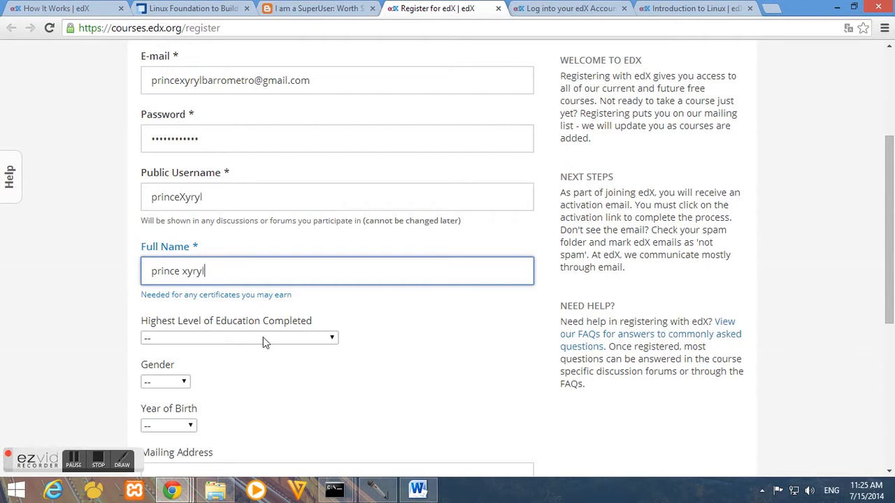
Set education level, gender Male and birth year 1985, and accept Terms and Honor Code.
{"action": "left_click", "coordinate": [240, 338]}
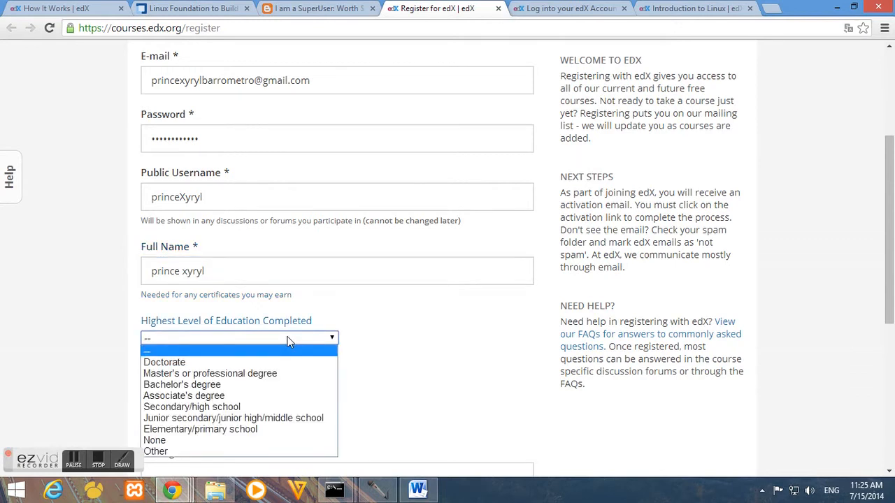
{"action": "mouse_move", "coordinate": [314, 342]}
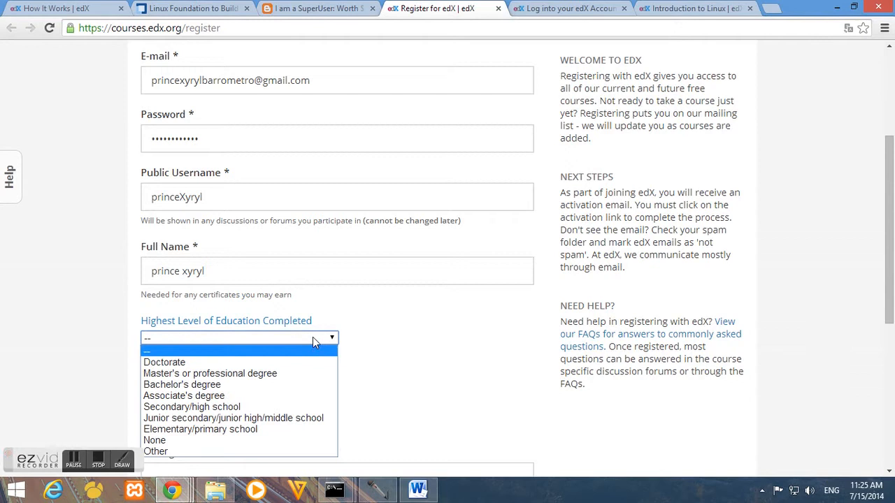
{"action": "mouse_move", "coordinate": [209, 373]}
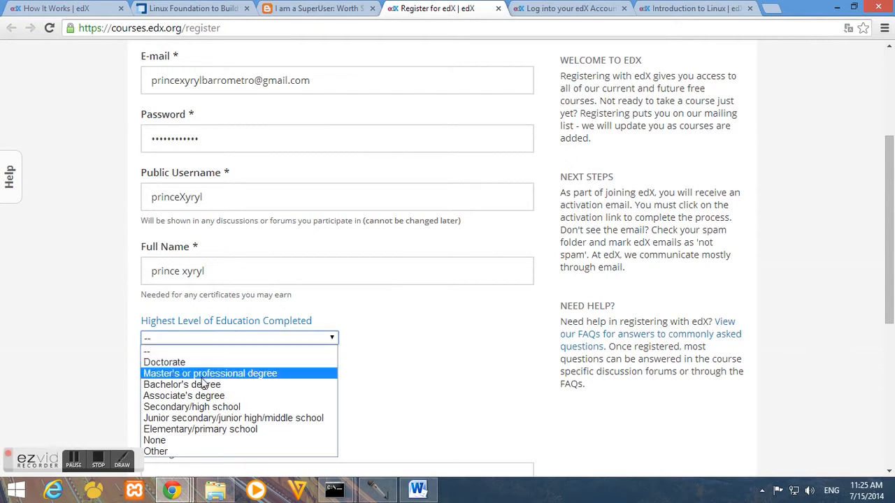
{"action": "mouse_move", "coordinate": [198, 385]}
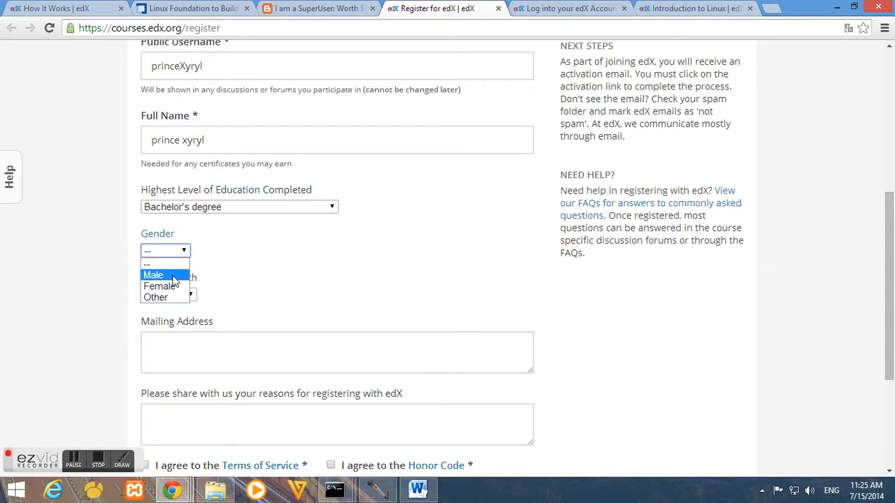
{"action": "left_click", "coordinate": [153, 274]}
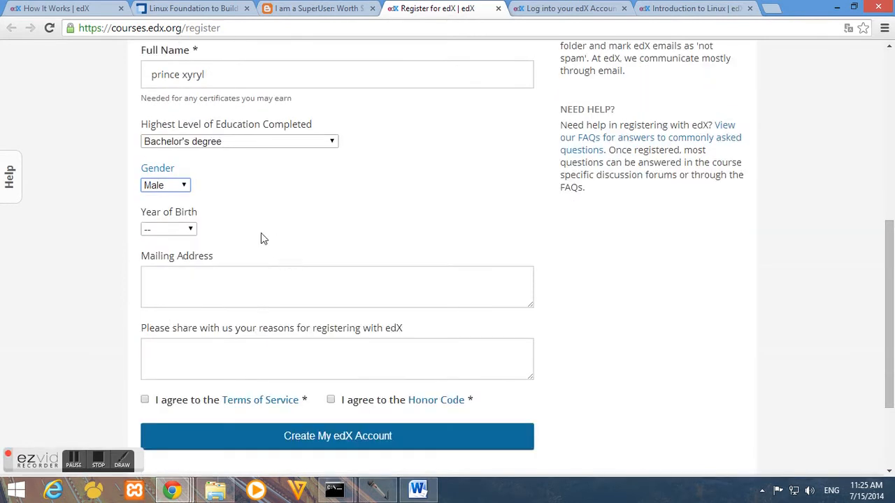
{"action": "left_click", "coordinate": [168, 229]}
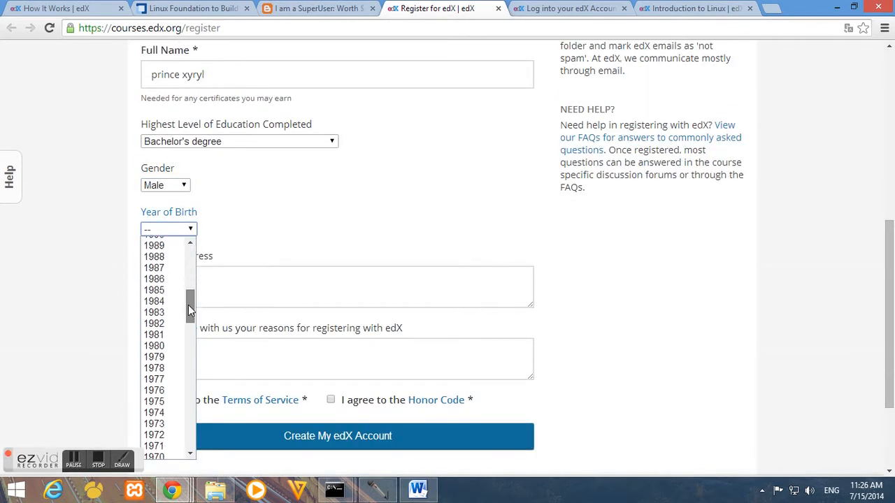
{"action": "left_click", "coordinate": [153, 290]}
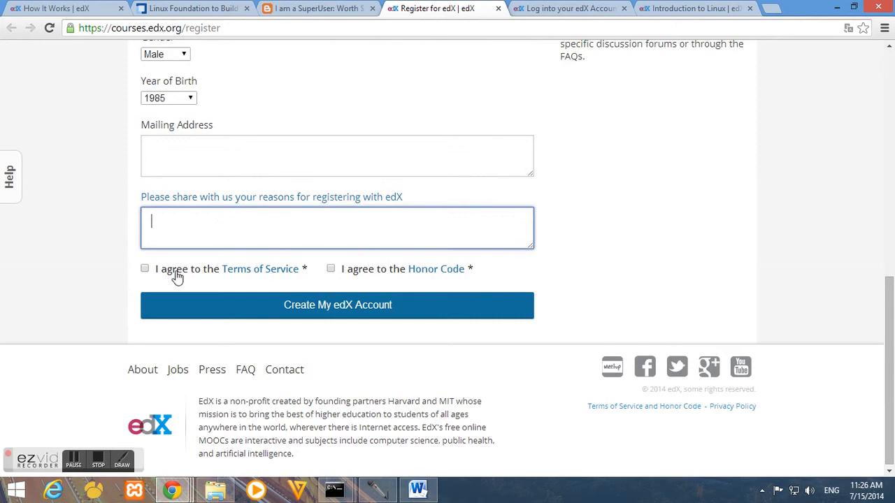
{"action": "left_click", "coordinate": [145, 268]}
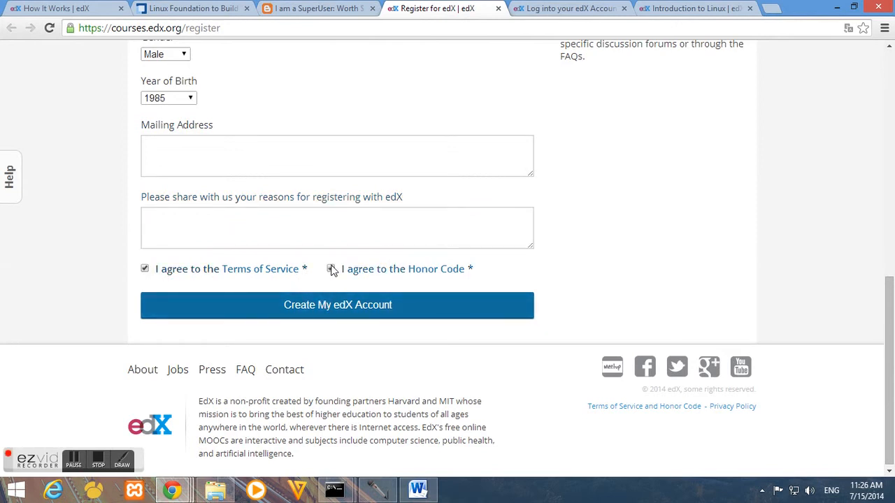
{"action": "left_click", "coordinate": [331, 269]}
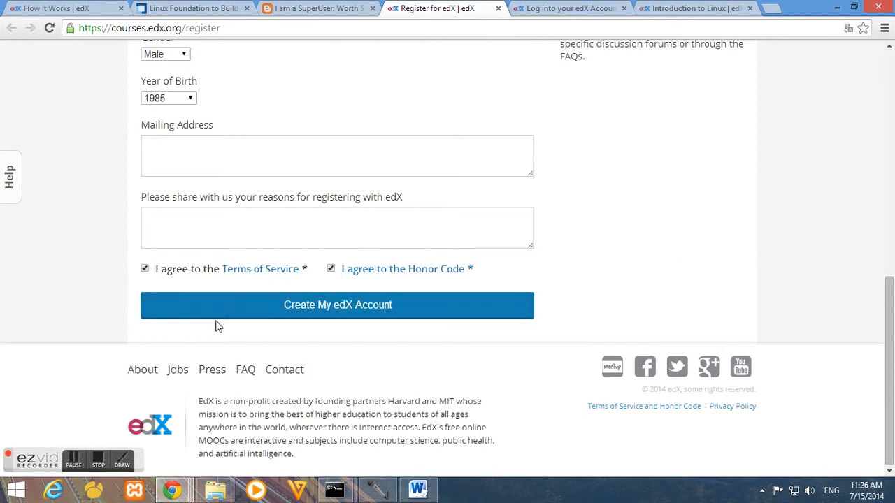
{"action": "mouse_move", "coordinate": [295, 310]}
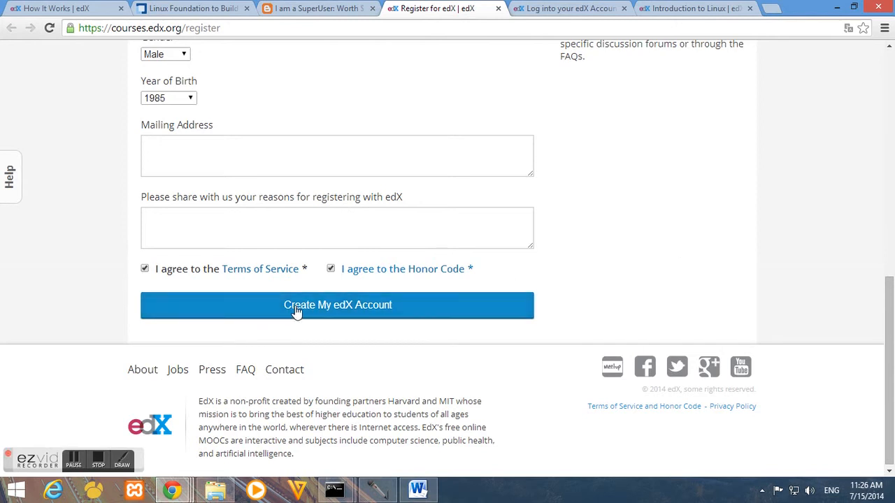
Submit the registration form with Create My edX Account.
{"action": "left_click", "coordinate": [337, 305]}
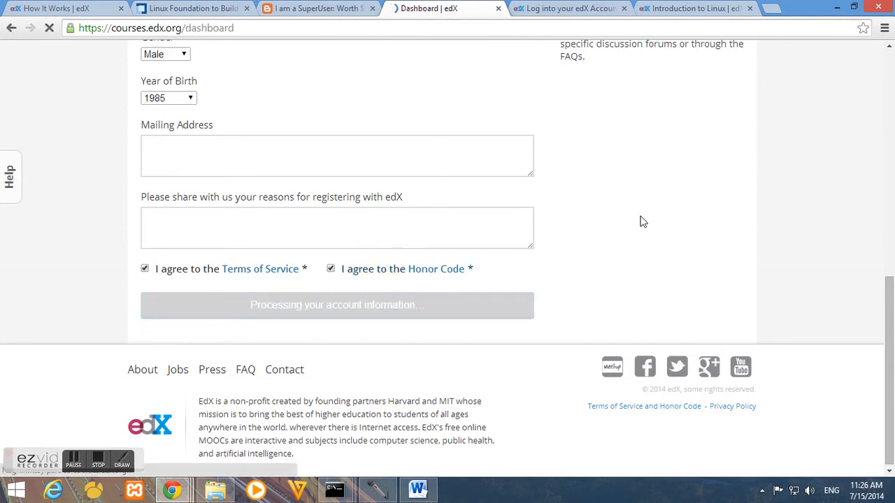
{"action": "left_click", "coordinate": [337, 304]}
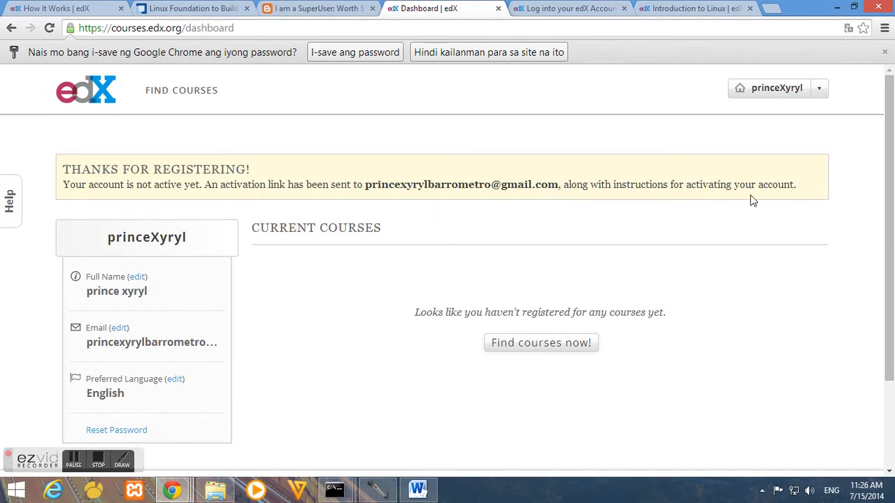
{"action": "mouse_move", "coordinate": [337, 273]}
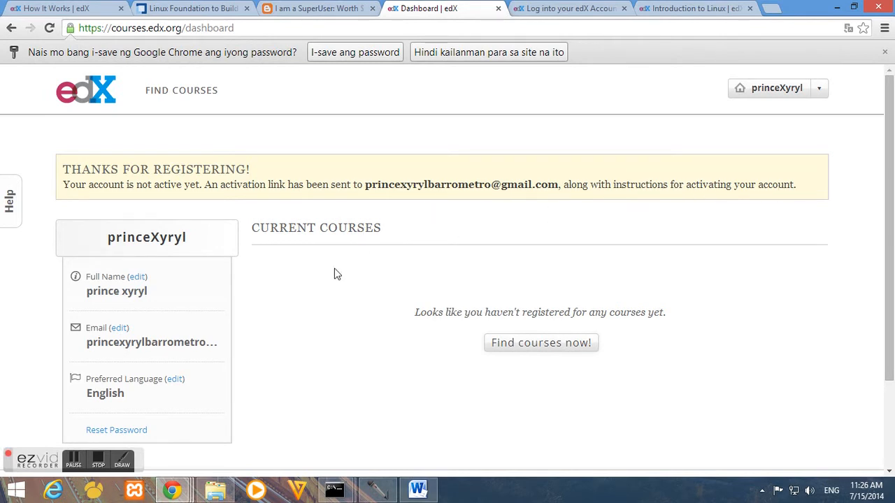
{"action": "mouse_move", "coordinate": [349, 244]}
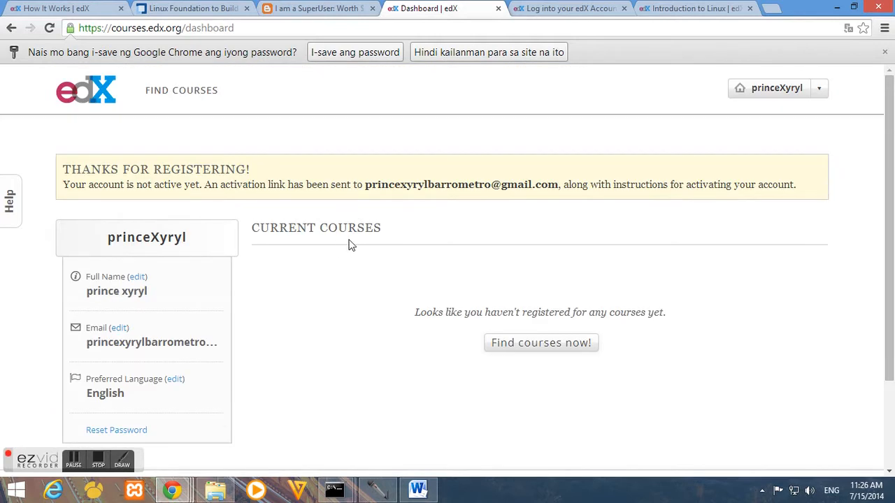
{"action": "mouse_move", "coordinate": [364, 197]}
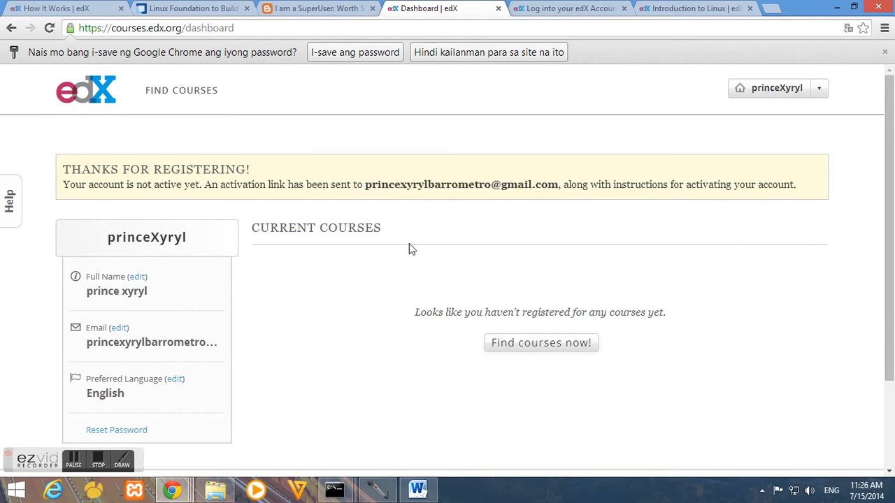
{"action": "mouse_move", "coordinate": [298, 313]}
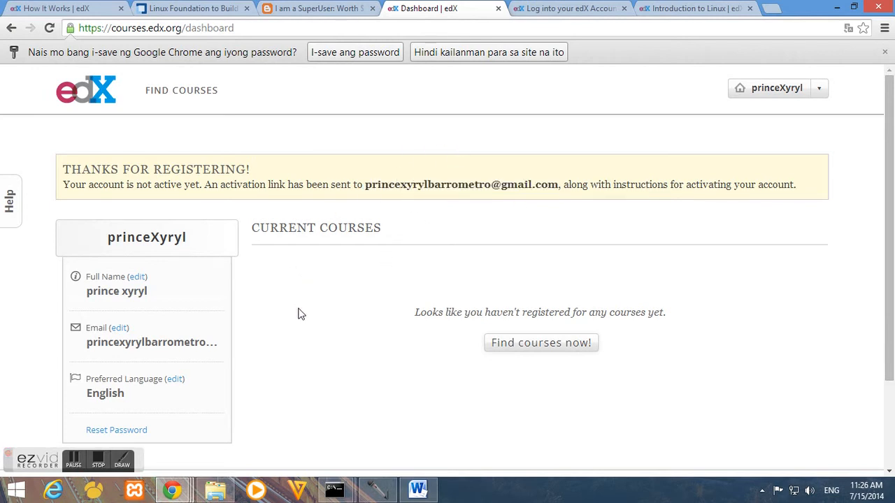
{"action": "mouse_move", "coordinate": [343, 283]}
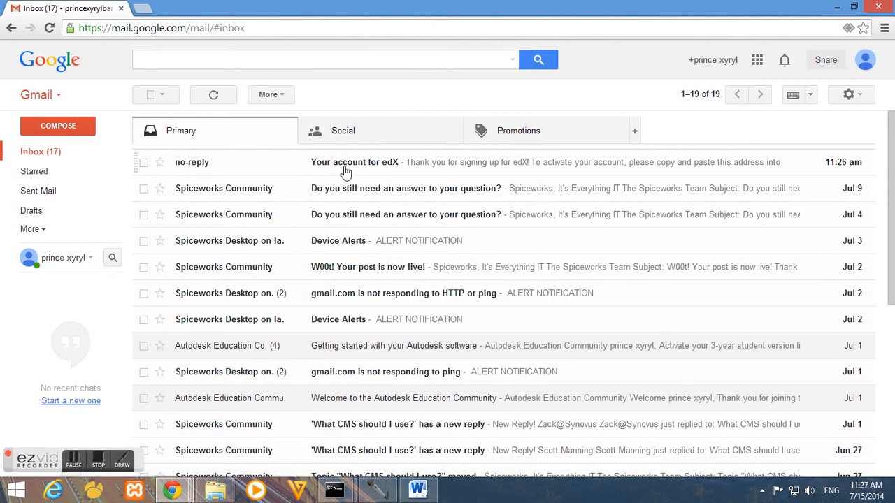
Open the 'Your account for edX' email and copy its activation link.
{"action": "left_click", "coordinate": [354, 161]}
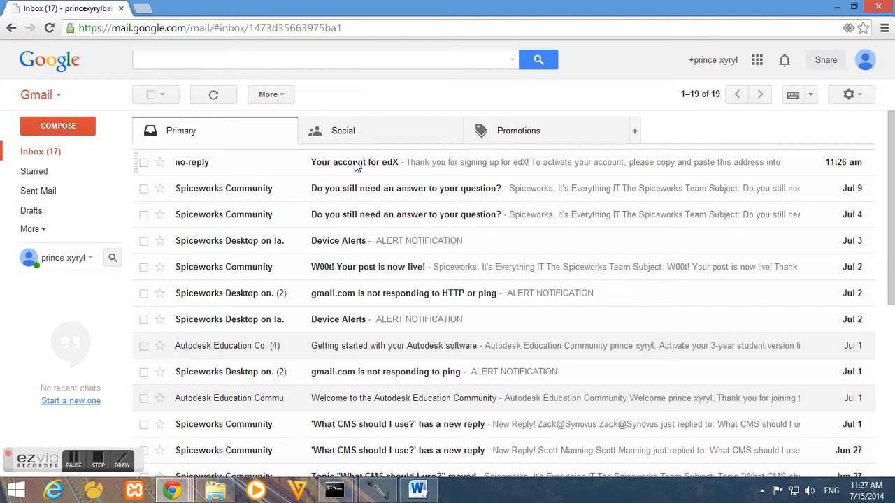
{"action": "left_click", "coordinate": [355, 162]}
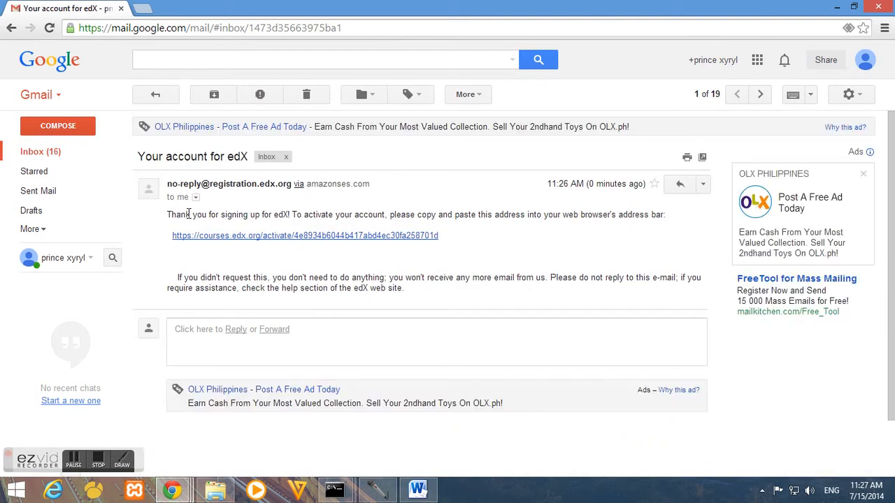
{"action": "mouse_move", "coordinate": [245, 227]}
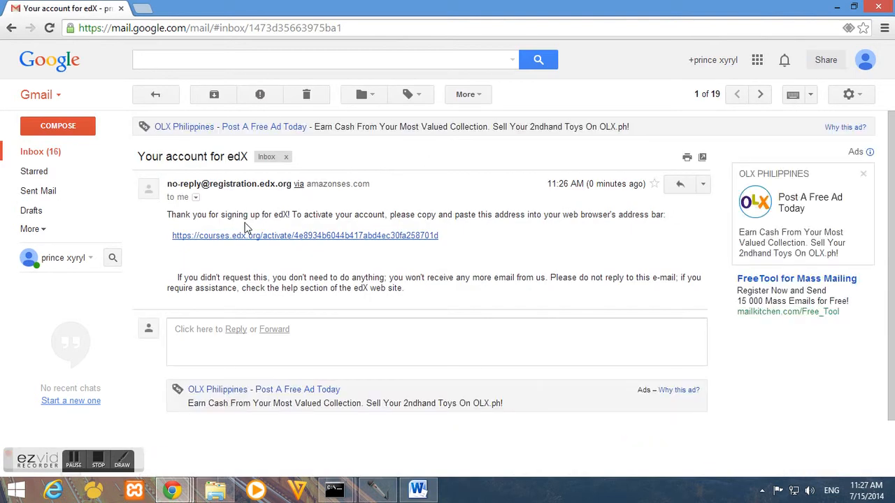
{"action": "mouse_move", "coordinate": [430, 225]}
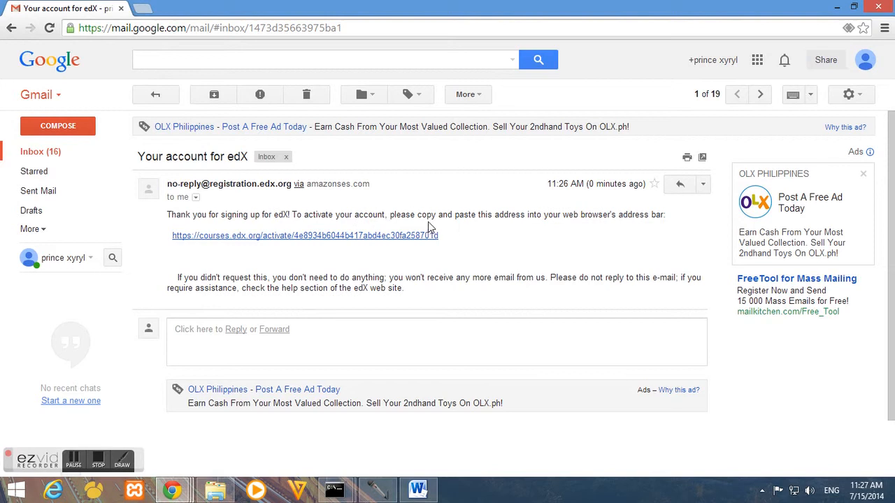
{"action": "mouse_move", "coordinate": [292, 185]}
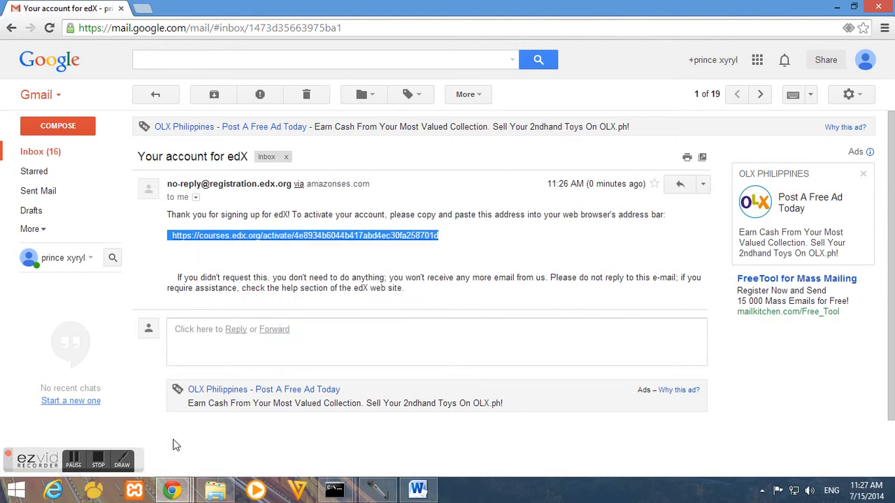
{"action": "key", "text": "alt+tab"}
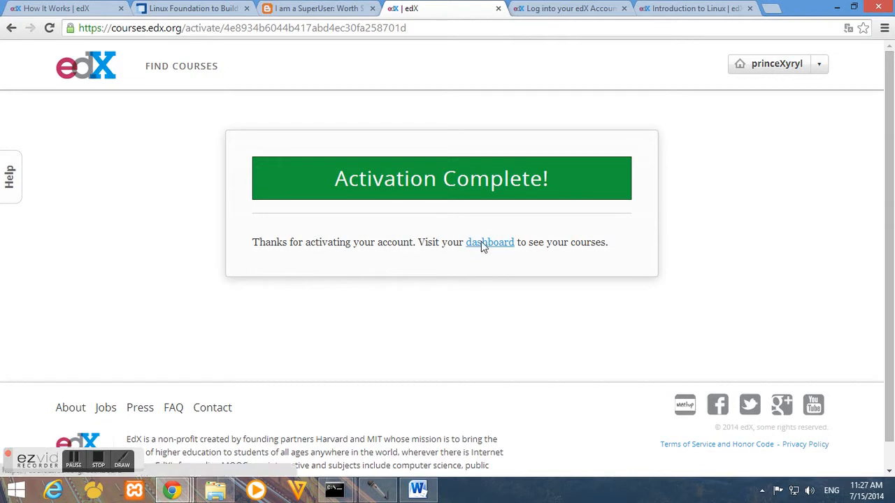
Go to the dashboard from Activation Complete, close spare login and course tabs, and check the blog.
{"action": "left_click", "coordinate": [489, 242]}
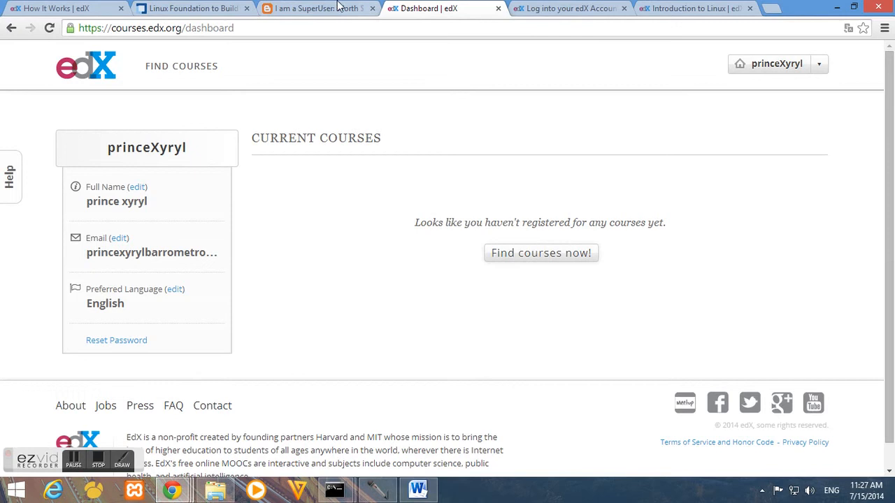
{"action": "left_click", "coordinate": [315, 8]}
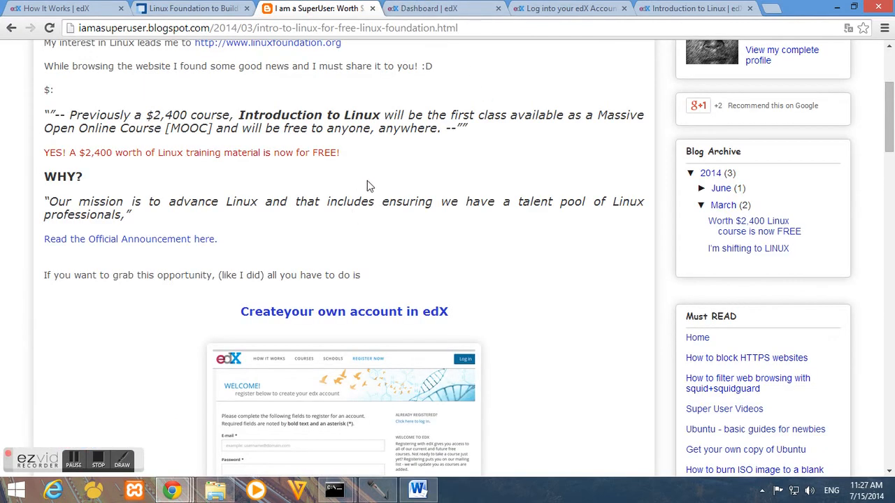
{"action": "scroll", "scroll_direction": "down", "scroll_amount": 3}
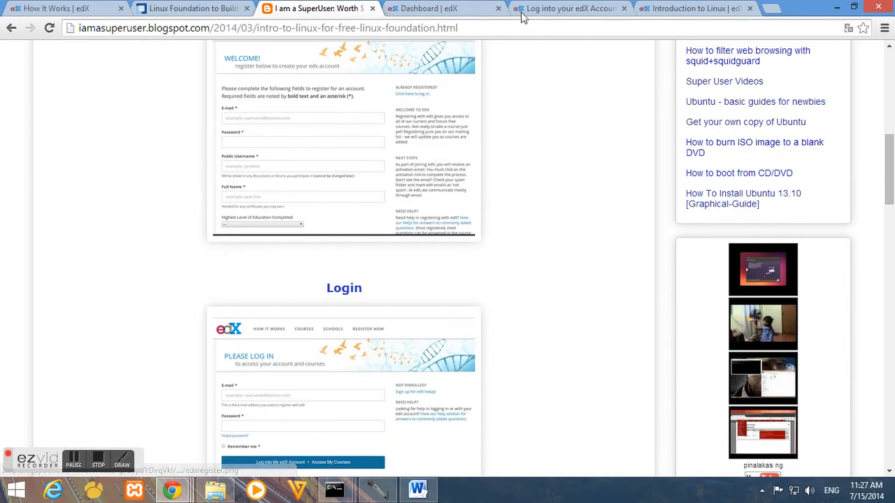
{"action": "left_click", "coordinate": [567, 8]}
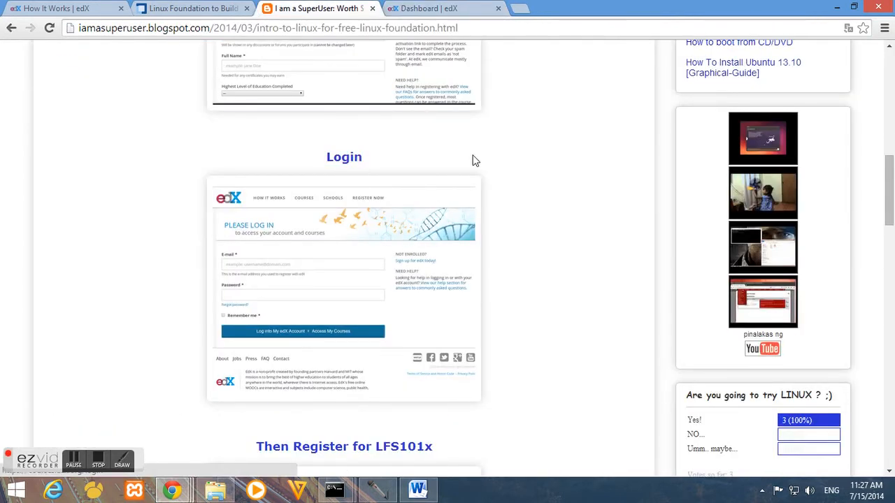
{"action": "left_click", "coordinate": [445, 9]}
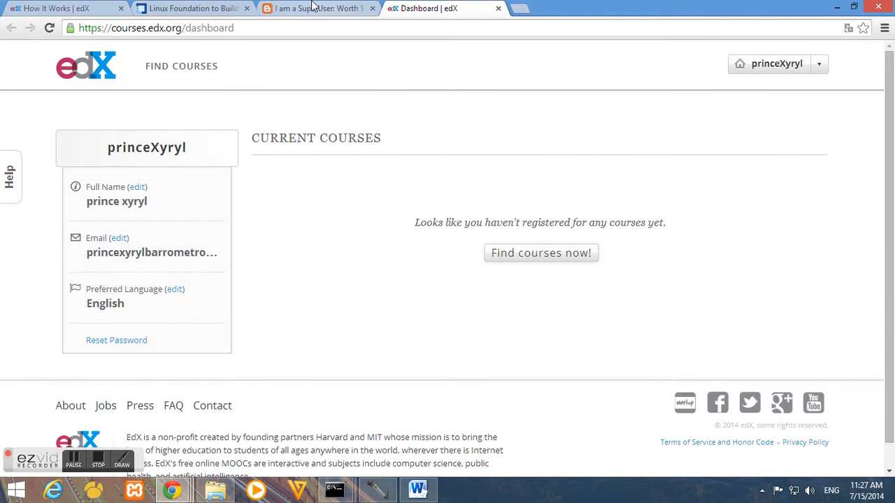
{"action": "left_click", "coordinate": [316, 8]}
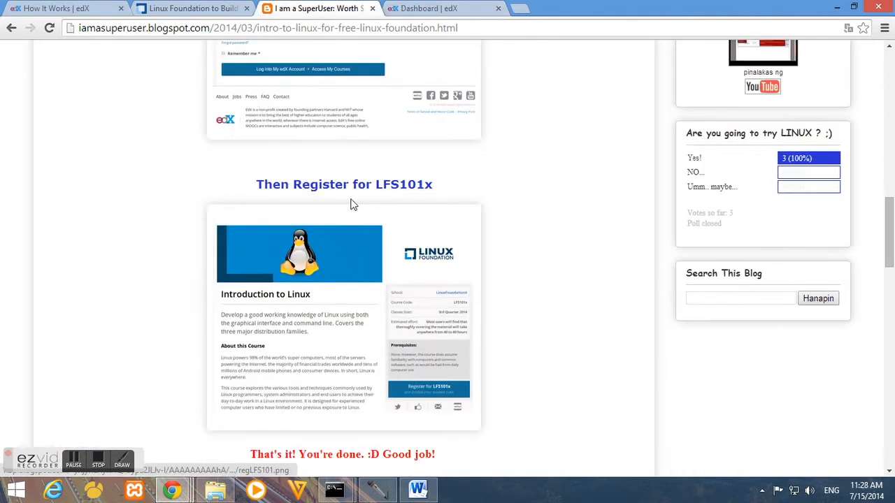
{"action": "left_click", "coordinate": [444, 8]}
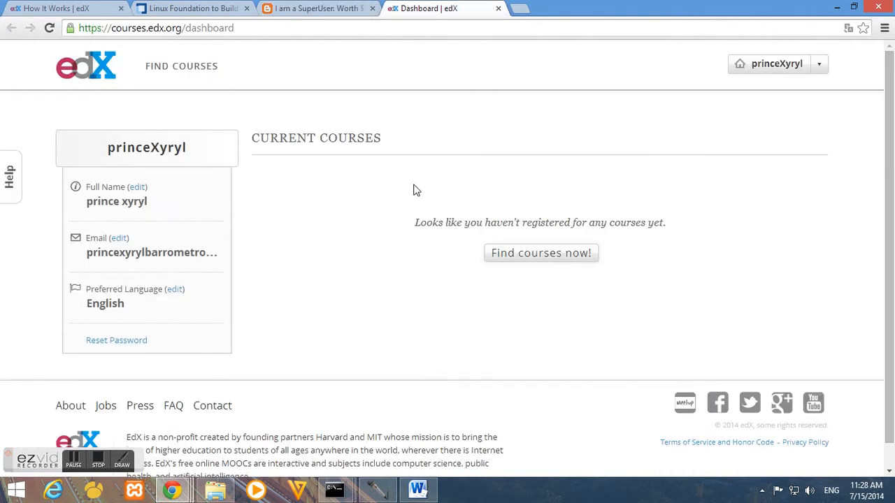
{"action": "mouse_move", "coordinate": [402, 216]}
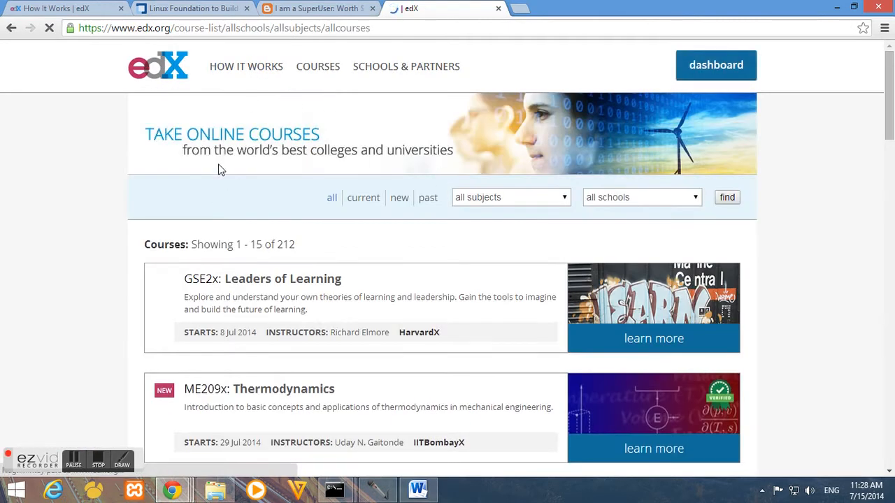
Browse the edX course subjects list, then return to the blog's Register for LFS101x step.
{"action": "left_click", "coordinate": [510, 197]}
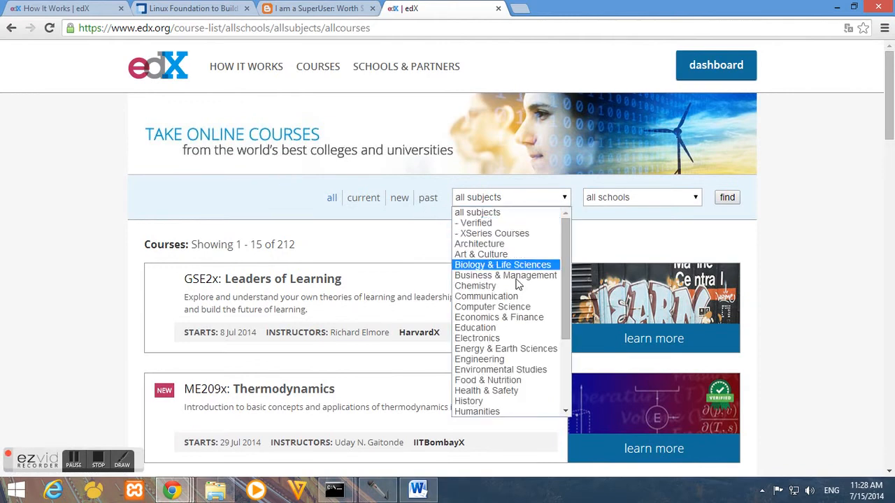
{"action": "scroll", "scroll_direction": "down", "scroll_amount": 3}
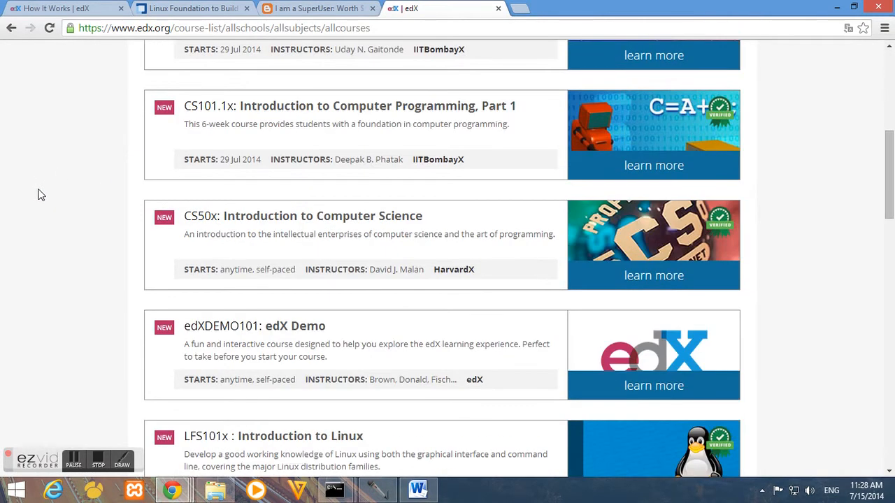
{"action": "scroll", "scroll_direction": "up", "scroll_amount": 3}
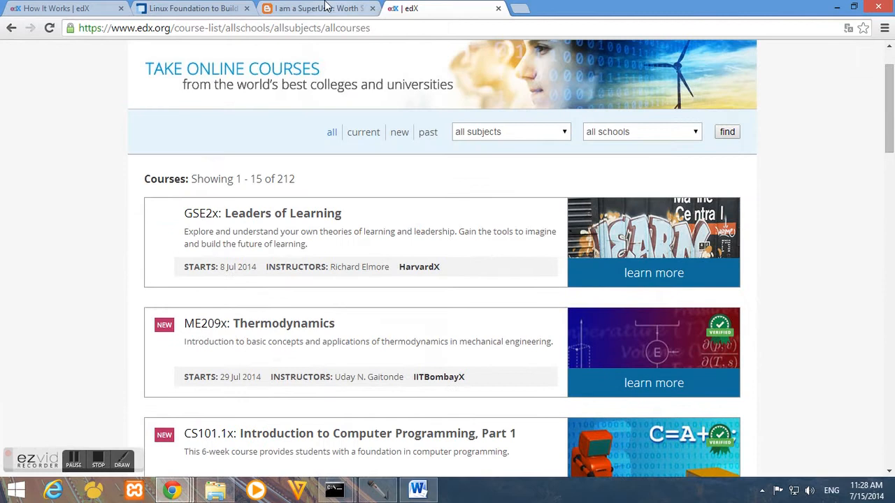
{"action": "left_click", "coordinate": [318, 8]}
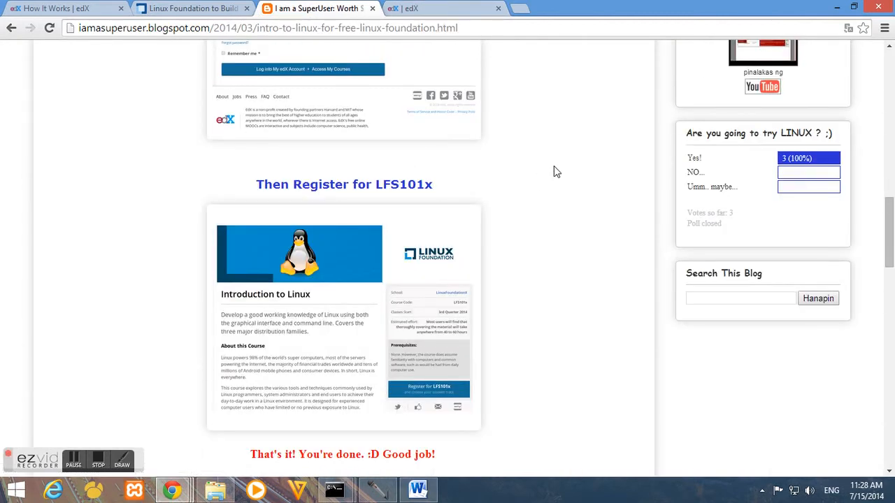
{"action": "mouse_move", "coordinate": [578, 171]}
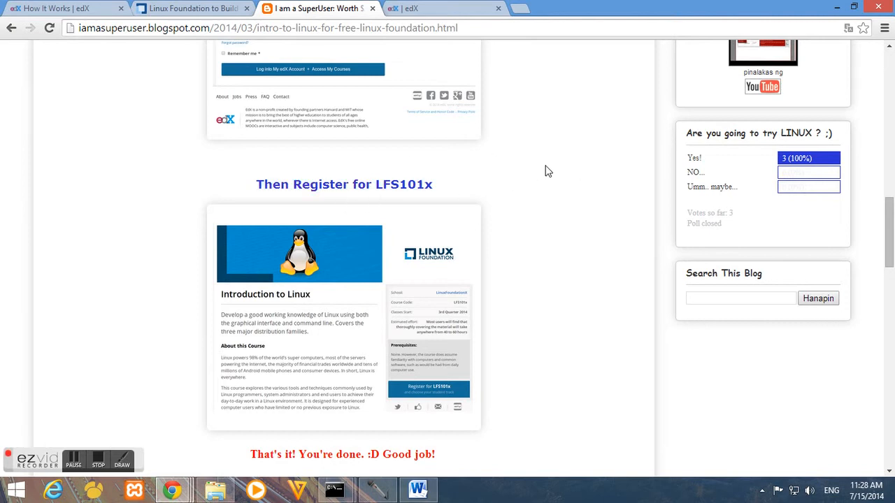
{"action": "mouse_move", "coordinate": [556, 162]}
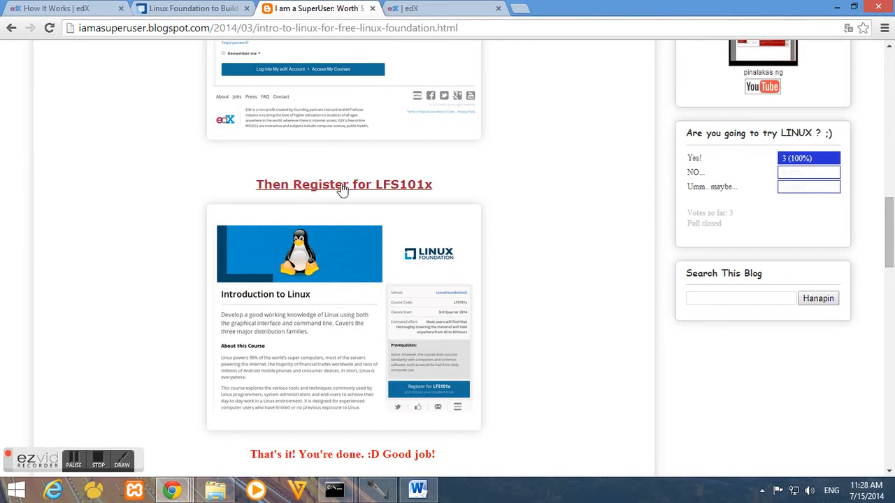
{"action": "mouse_move", "coordinate": [336, 191]}
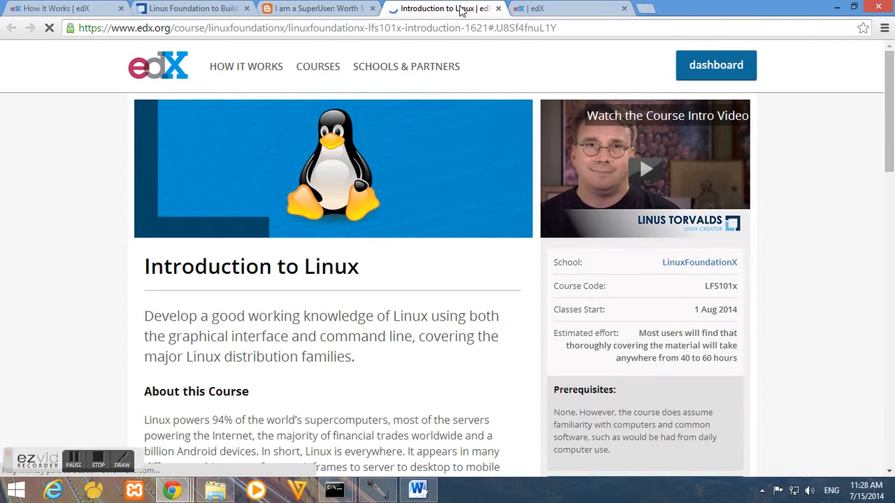
{"action": "scroll", "scroll_direction": "down", "scroll_amount": 3}
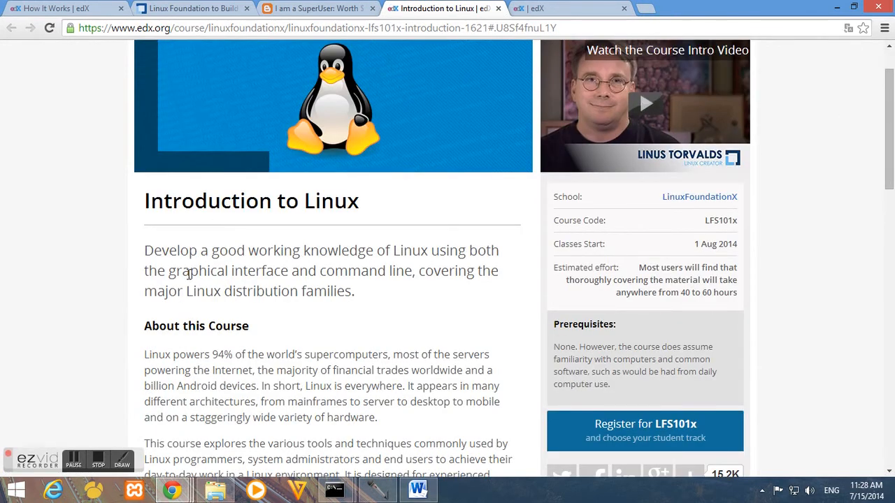
{"action": "scroll", "scroll_direction": "down", "scroll_amount": 3}
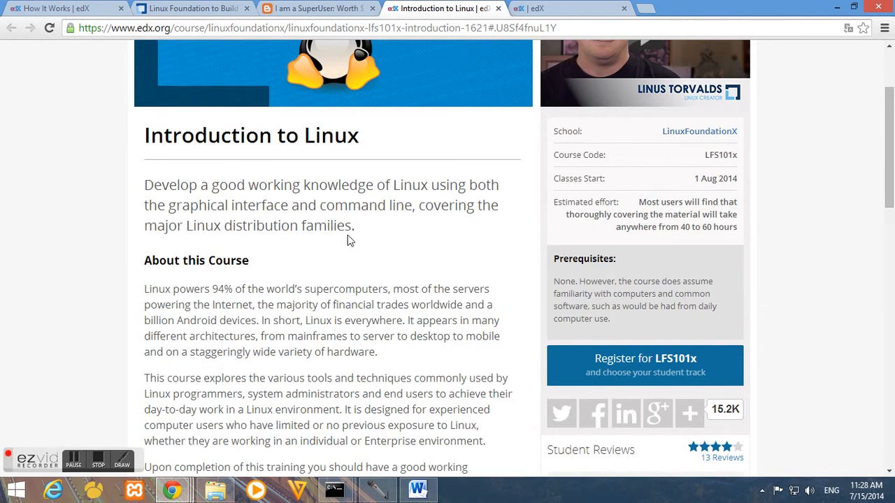
{"action": "scroll", "scroll_direction": "down", "scroll_amount": 3}
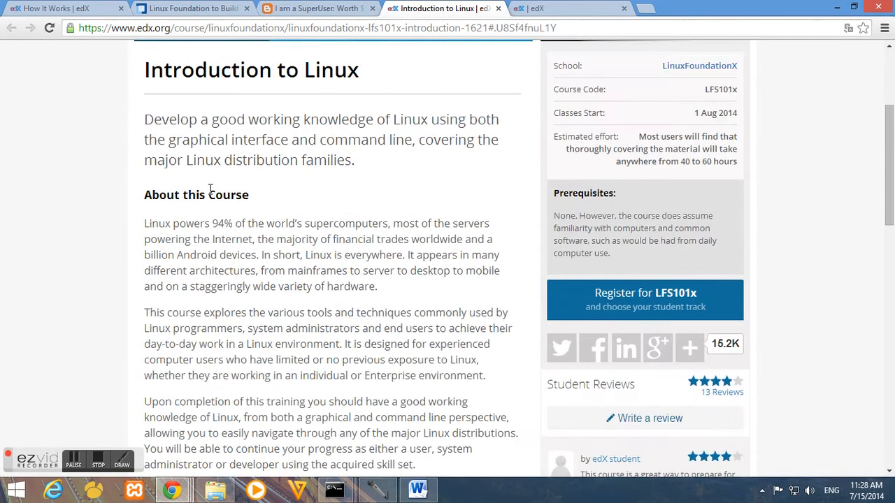
{"action": "left_click_drag", "start_coordinate": [145, 224], "coordinate": [366, 360]}
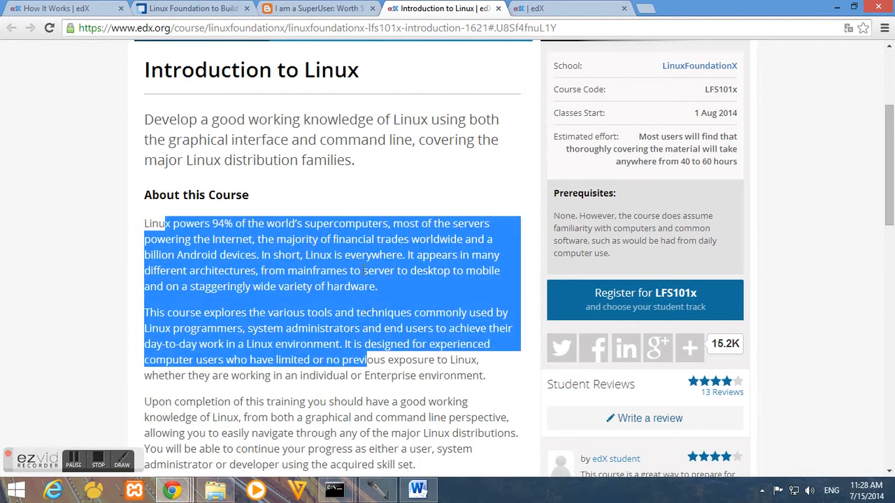
{"action": "left_click", "coordinate": [575, 222]}
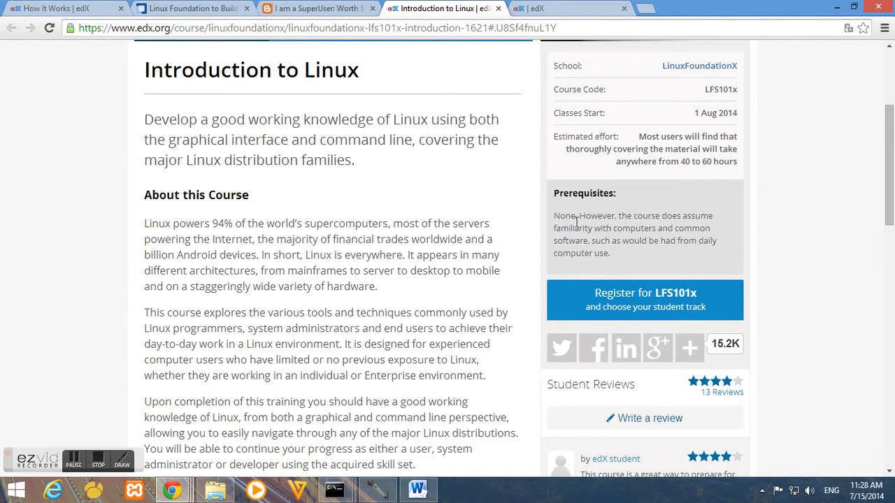
{"action": "double_click", "coordinate": [564, 215]}
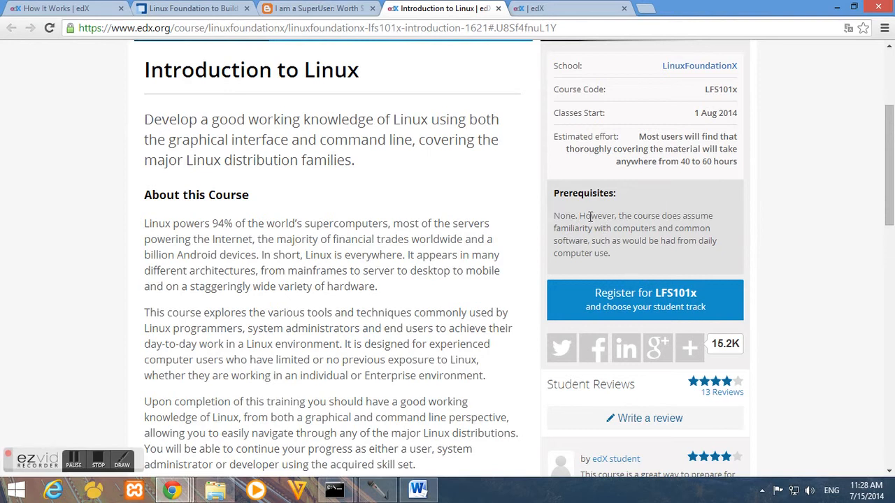
{"action": "mouse_move", "coordinate": [590, 236]}
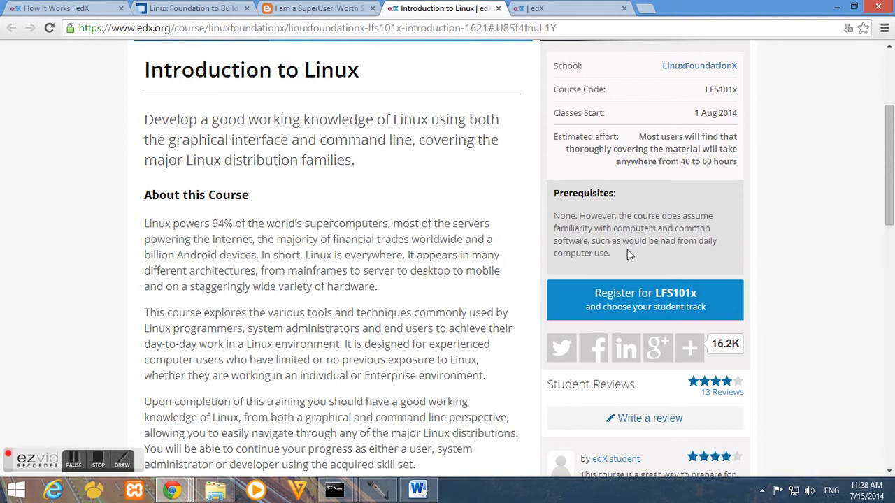
{"action": "mouse_move", "coordinate": [670, 253]}
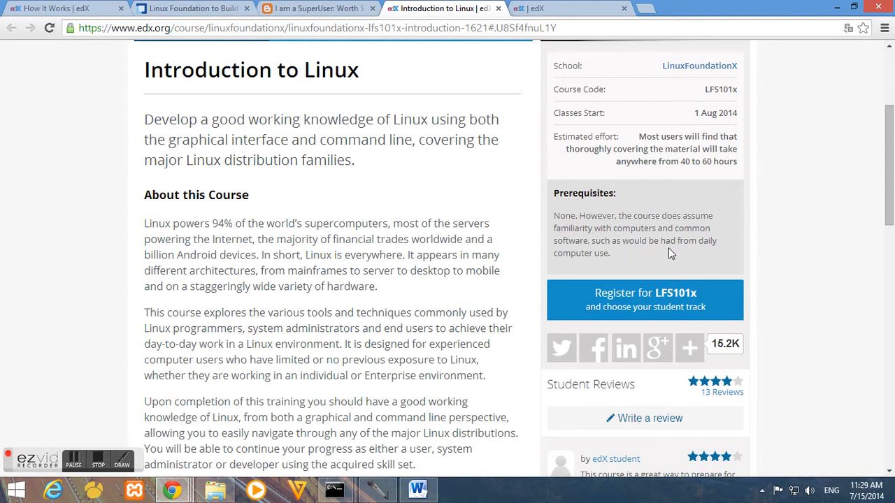
{"action": "mouse_move", "coordinate": [649, 241]}
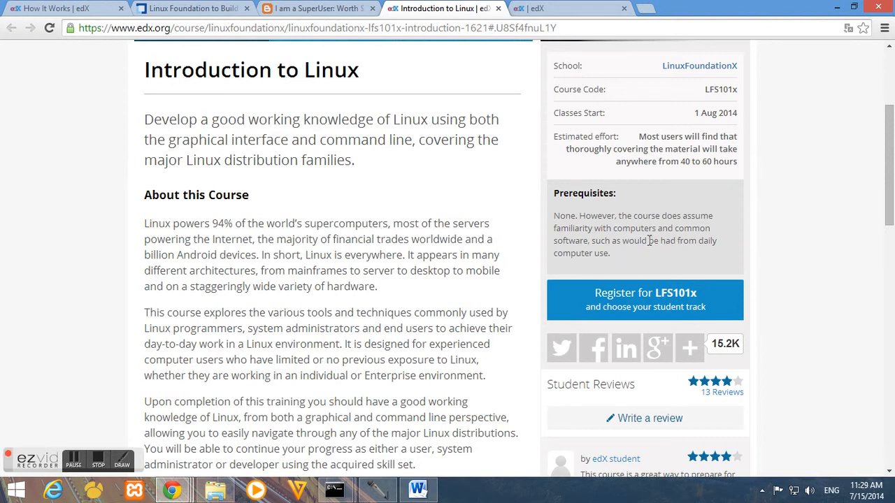
{"action": "scroll", "scroll_direction": "up", "scroll_amount": 3}
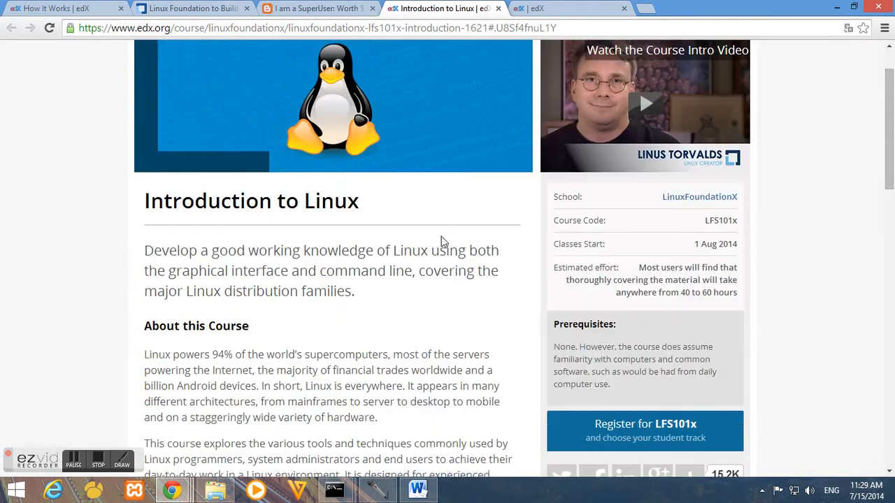
{"action": "scroll", "scroll_direction": "down", "scroll_amount": 3}
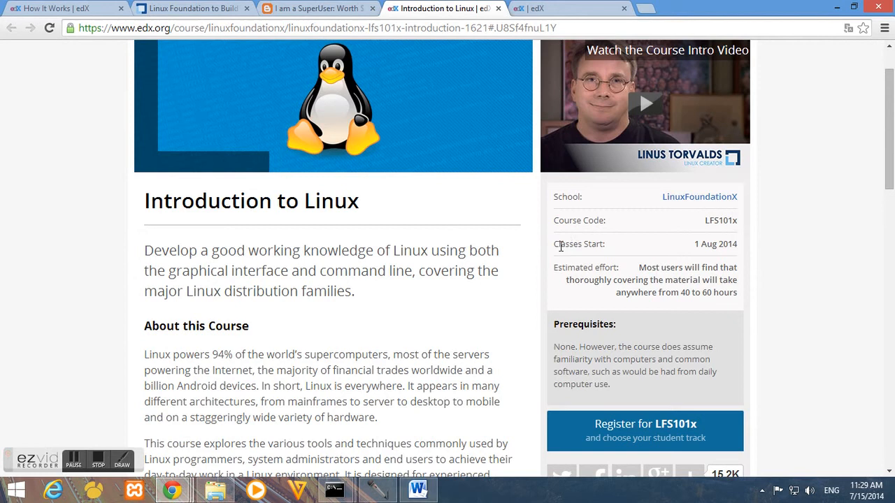
{"action": "double_click", "coordinate": [579, 244]}
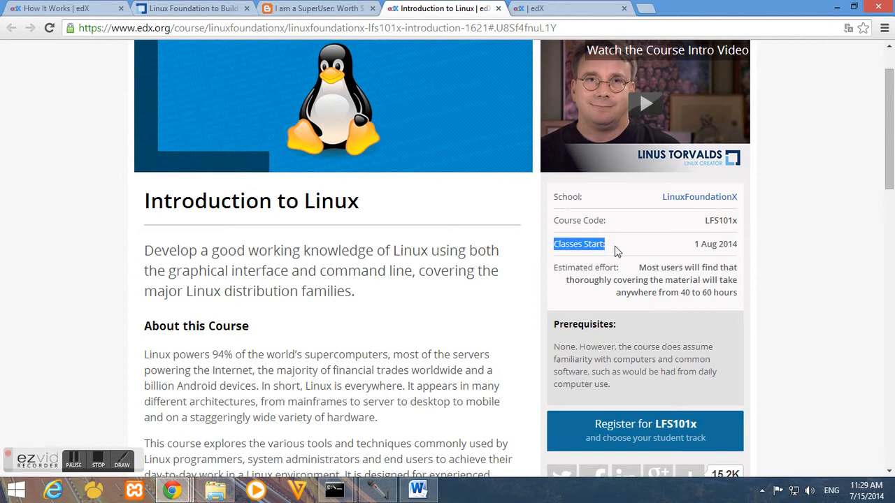
{"action": "mouse_move", "coordinate": [634, 250]}
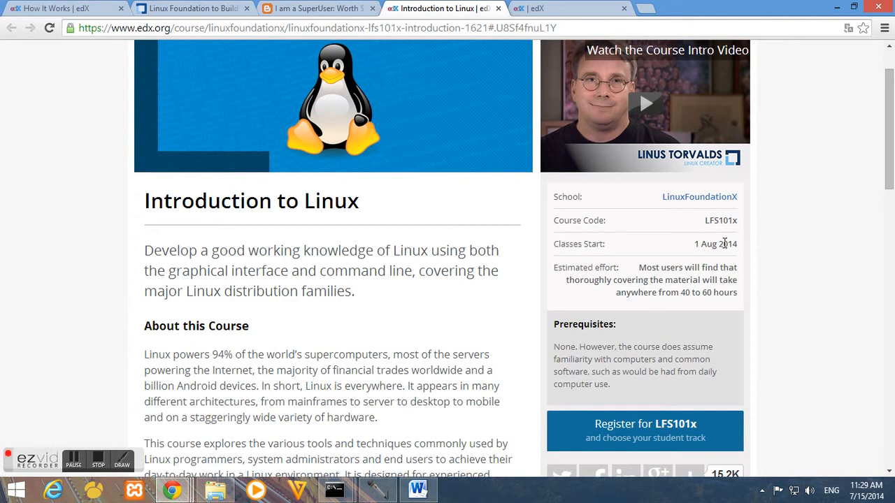
{"action": "mouse_move", "coordinate": [437, 282]}
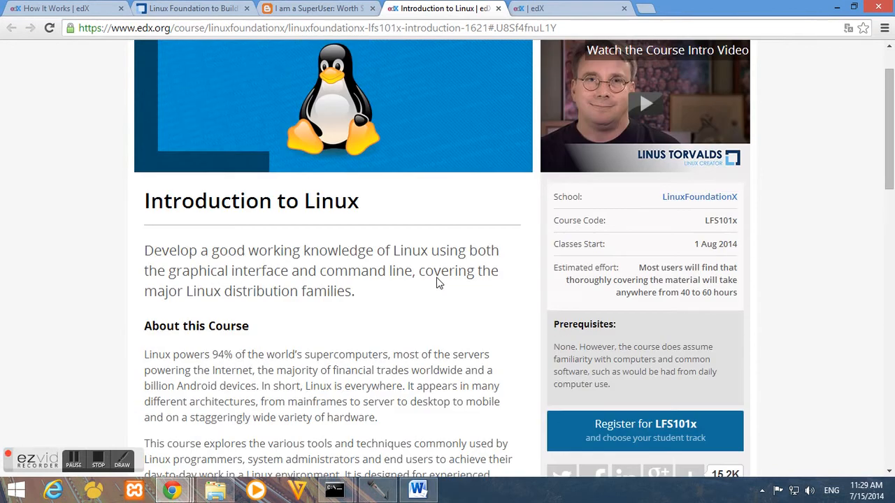
{"action": "scroll", "scroll_direction": "up", "scroll_amount": 3}
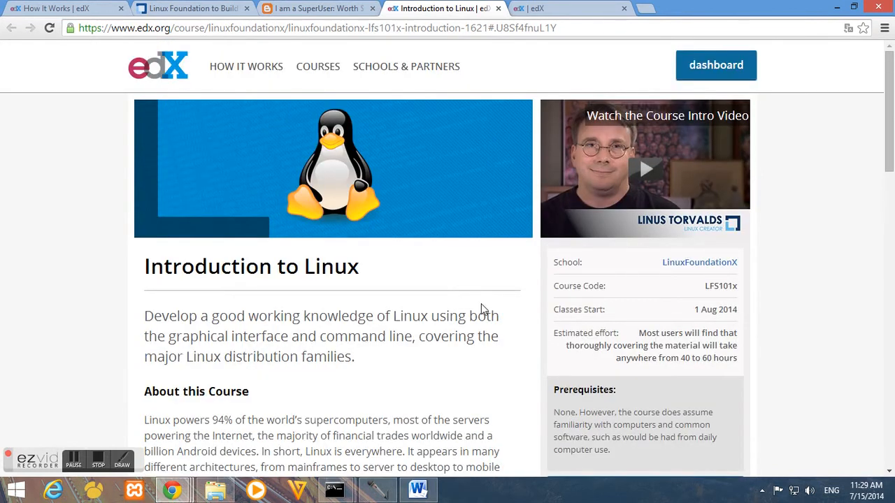
{"action": "scroll", "scroll_direction": "down", "scroll_amount": 3}
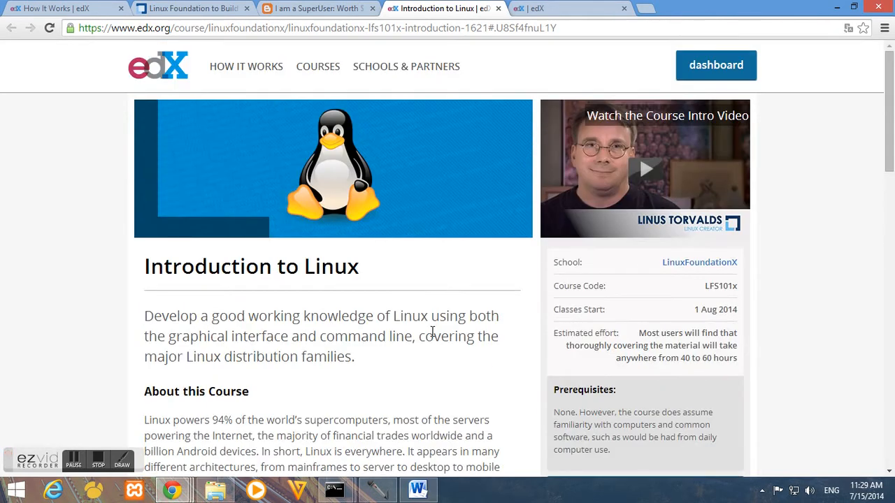
{"action": "scroll", "scroll_direction": "down", "scroll_amount": 3}
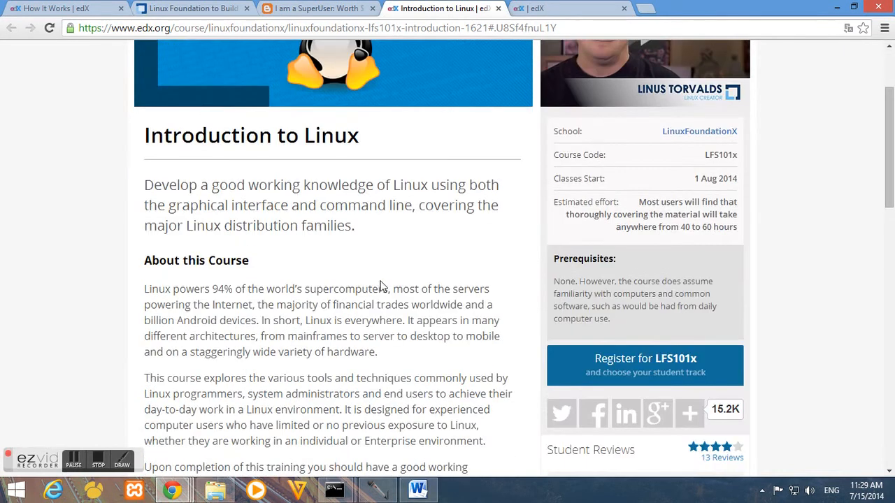
{"action": "scroll", "scroll_direction": "down", "scroll_amount": 3}
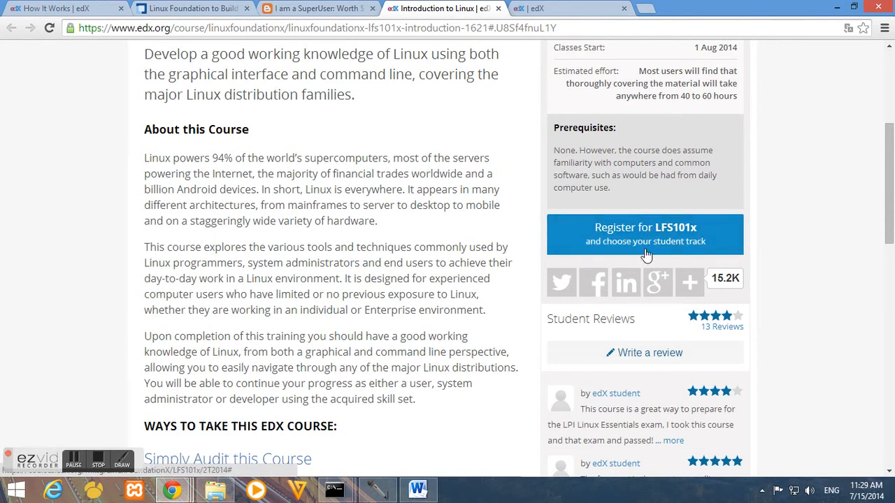
Start registering for LFS101x and review the Certificate of Achievement option.
{"action": "left_click", "coordinate": [623, 9]}
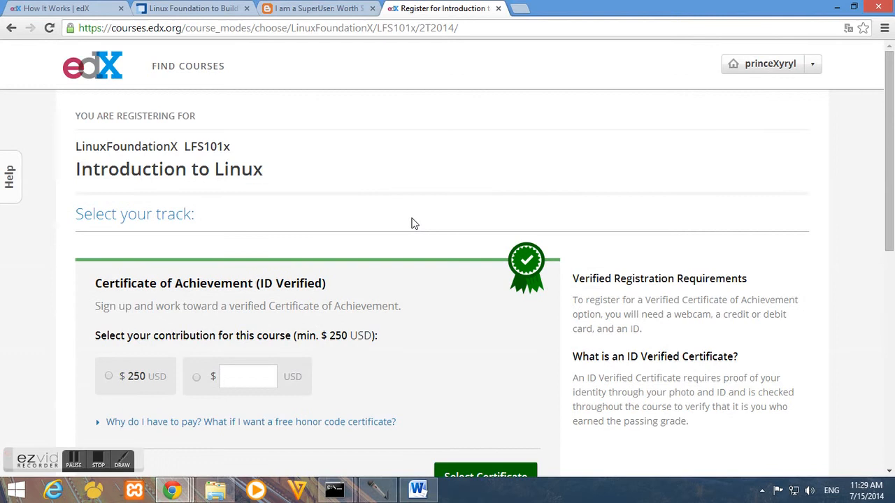
{"action": "scroll", "scroll_direction": "down", "scroll_amount": 3}
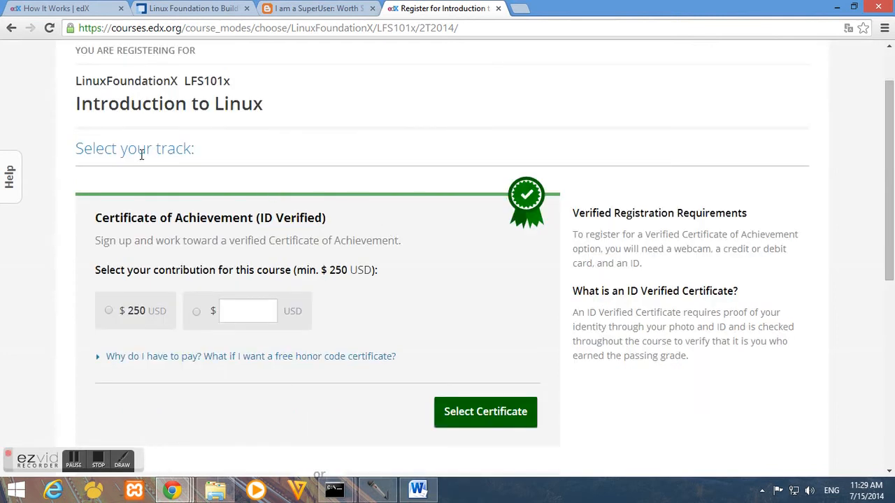
{"action": "scroll", "scroll_direction": "down", "scroll_amount": 3}
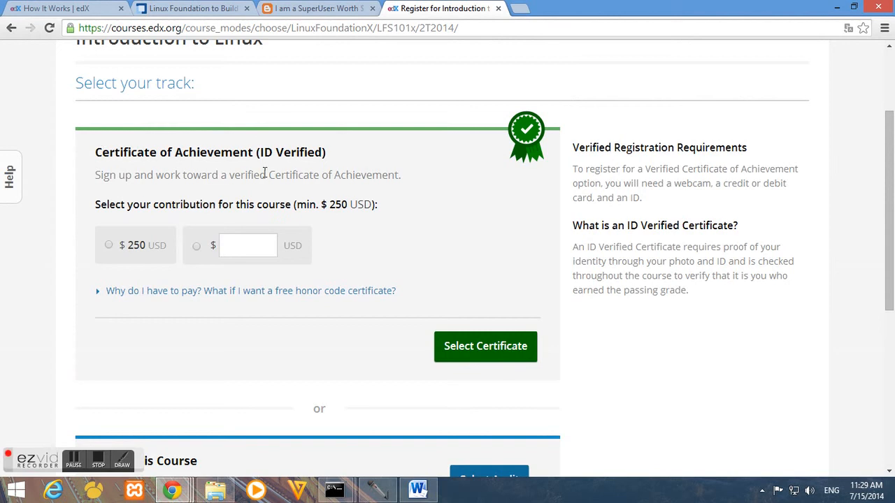
{"action": "scroll", "scroll_direction": "down", "scroll_amount": 3}
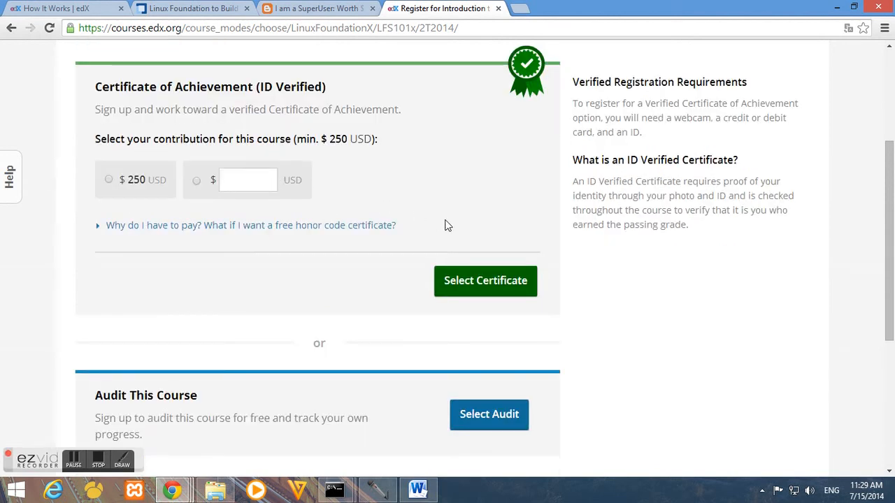
{"action": "scroll", "scroll_direction": "up", "scroll_amount": 3}
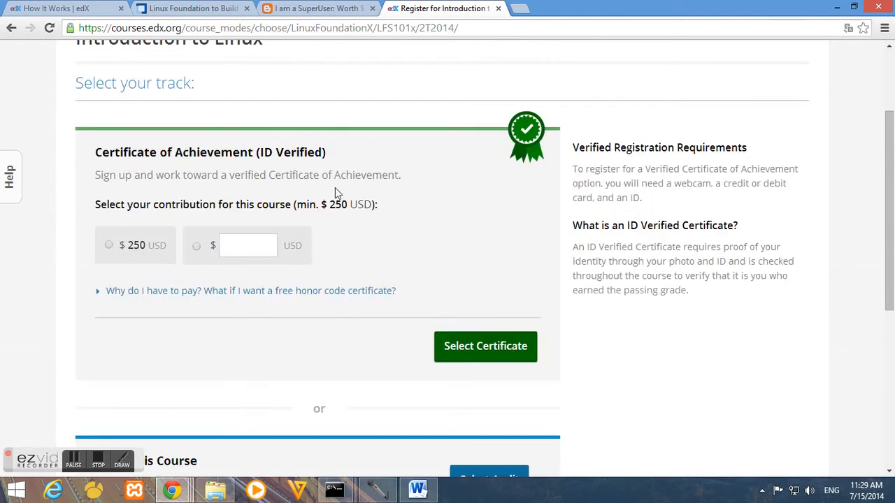
{"action": "scroll", "scroll_direction": "down", "scroll_amount": 3}
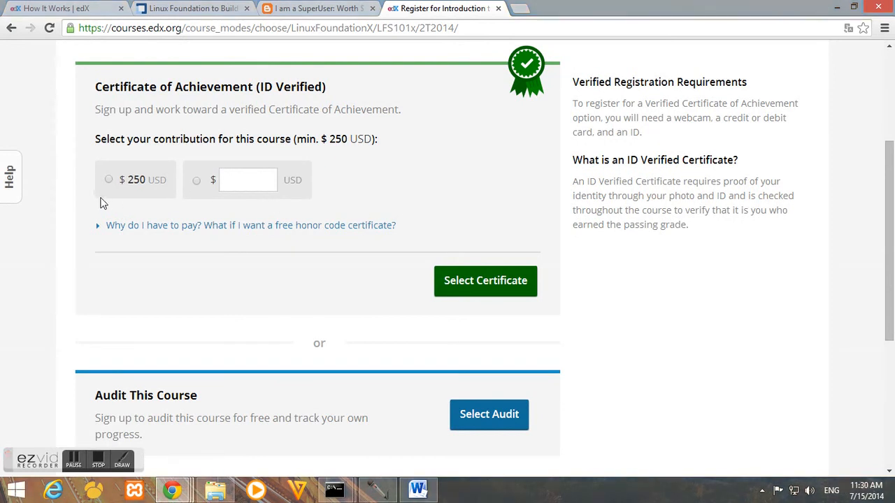
{"action": "mouse_move", "coordinate": [426, 161]}
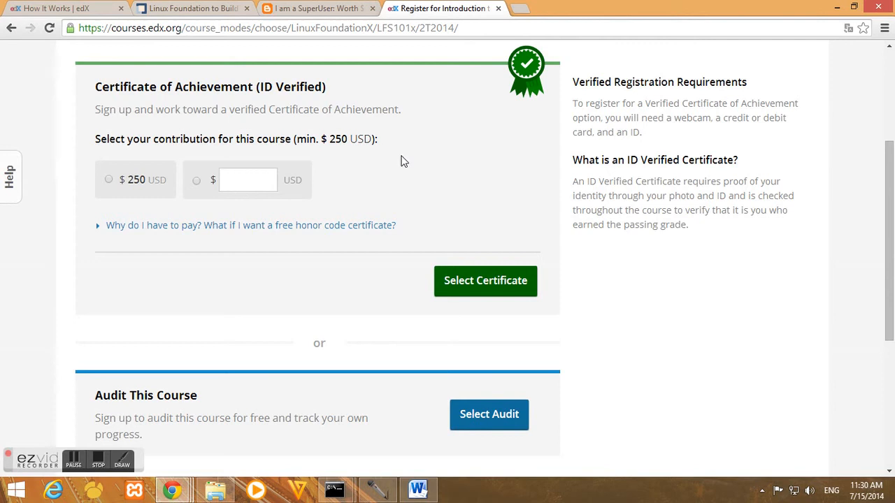
Pick the minimum $250 contribution, then scroll down to the Audit This Course section.
{"action": "scroll", "scroll_direction": "down", "scroll_amount": 3}
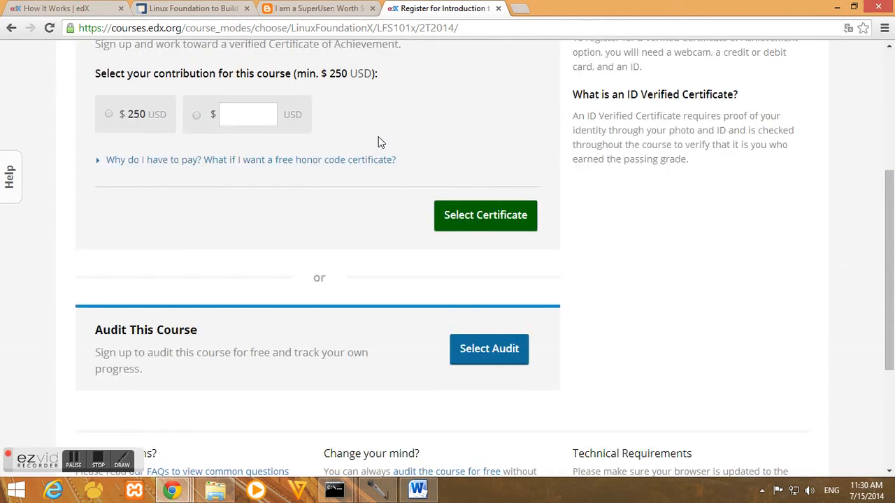
{"action": "scroll", "scroll_direction": "down", "scroll_amount": 3}
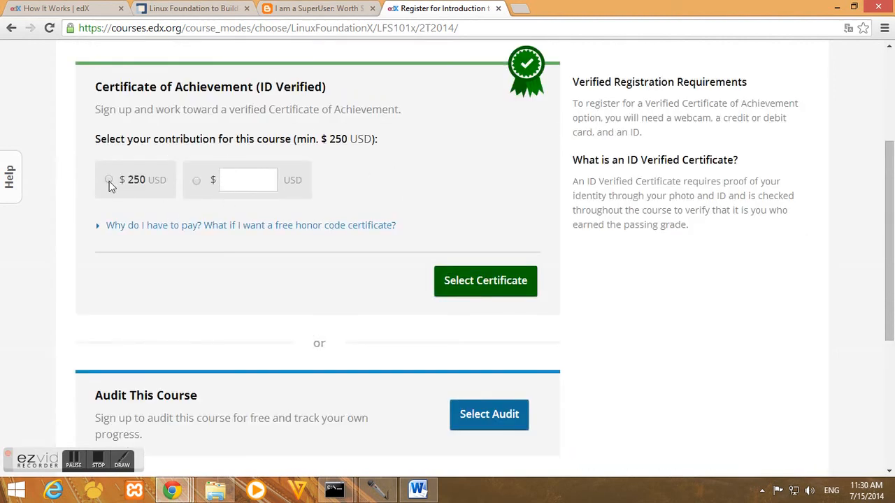
{"action": "left_click", "coordinate": [108, 180]}
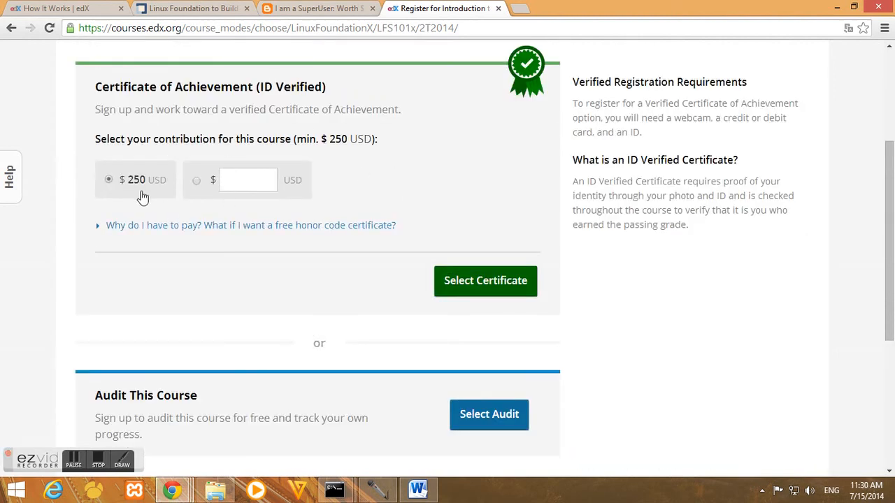
{"action": "scroll", "scroll_direction": "down", "scroll_amount": 3}
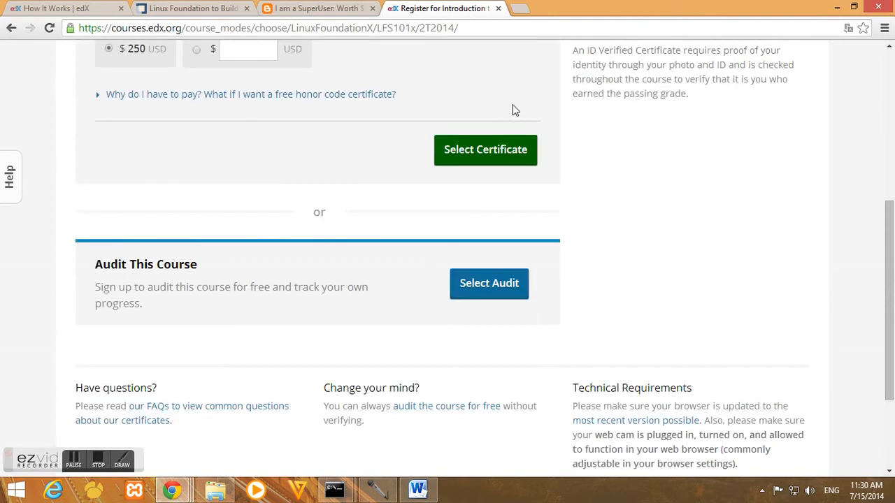
{"action": "scroll", "scroll_direction": "down", "scroll_amount": 3}
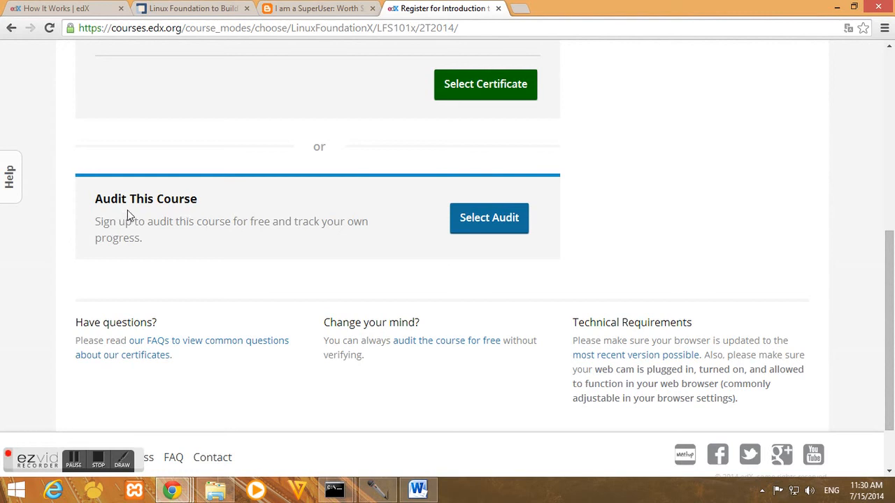
{"action": "mouse_move", "coordinate": [201, 224]}
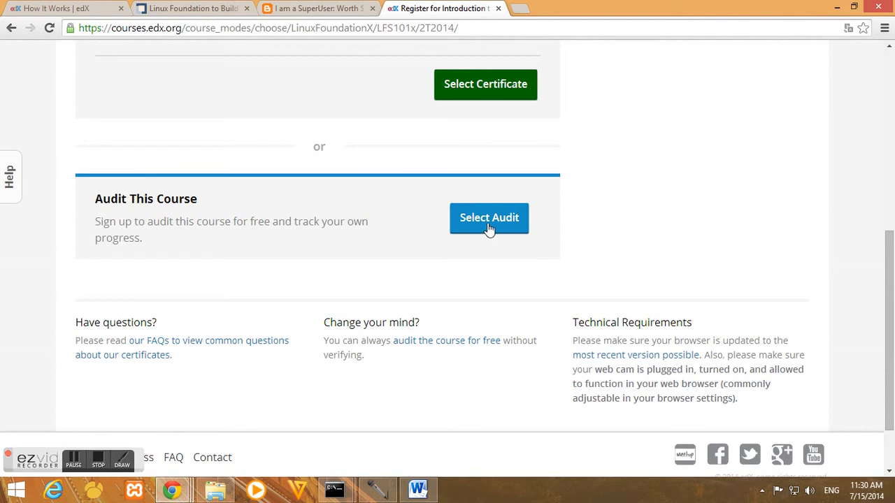
Select Audit and confirm LFS101x appears on the dashboard marked AUDITING.
{"action": "left_click", "coordinate": [488, 218]}
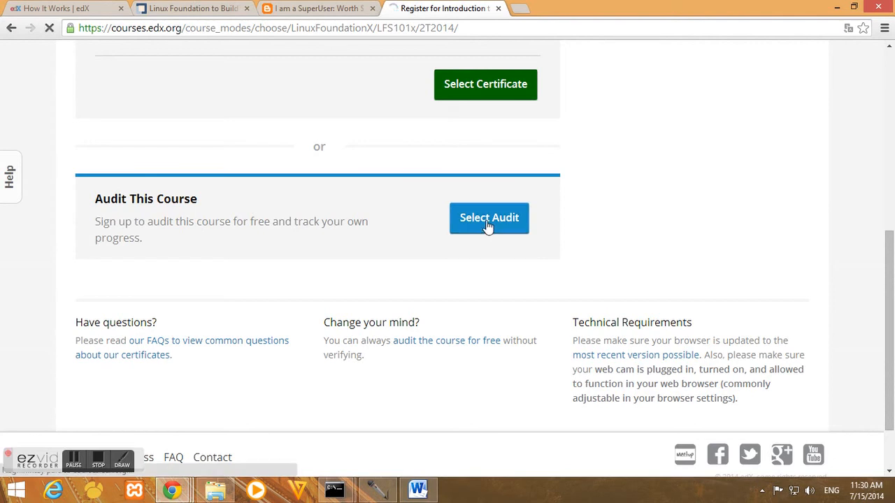
{"action": "left_click", "coordinate": [489, 218]}
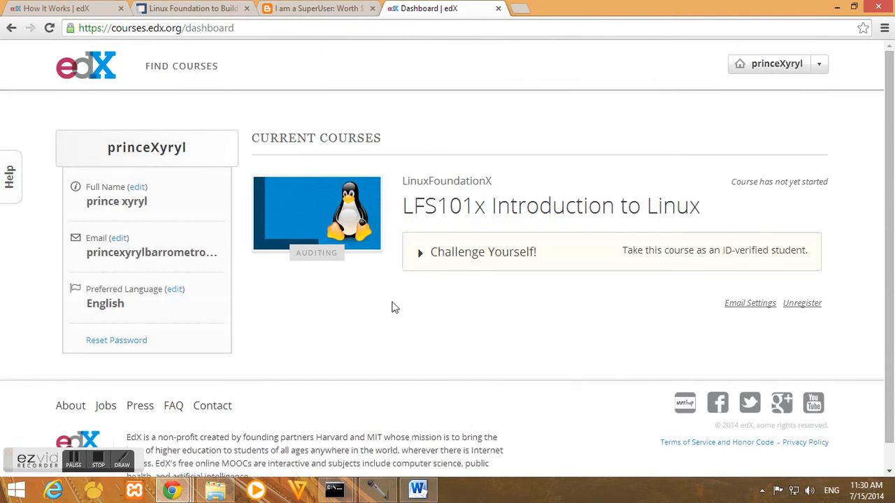
{"action": "scroll", "scroll_direction": "down", "scroll_amount": 3}
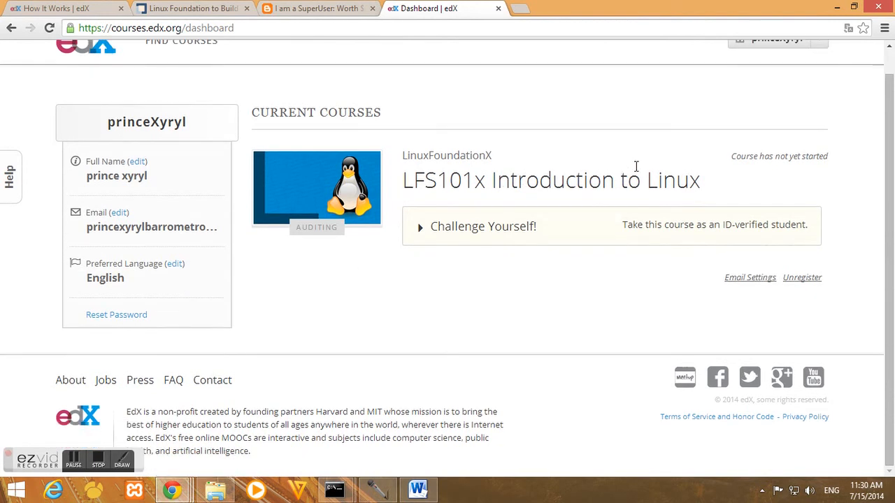
{"action": "mouse_move", "coordinate": [342, 269]}
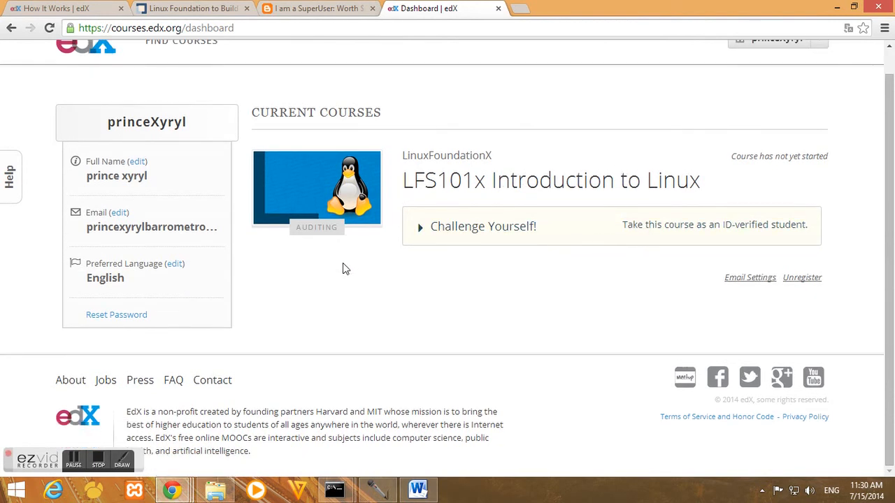
{"action": "scroll", "scroll_direction": "up", "scroll_amount": 3}
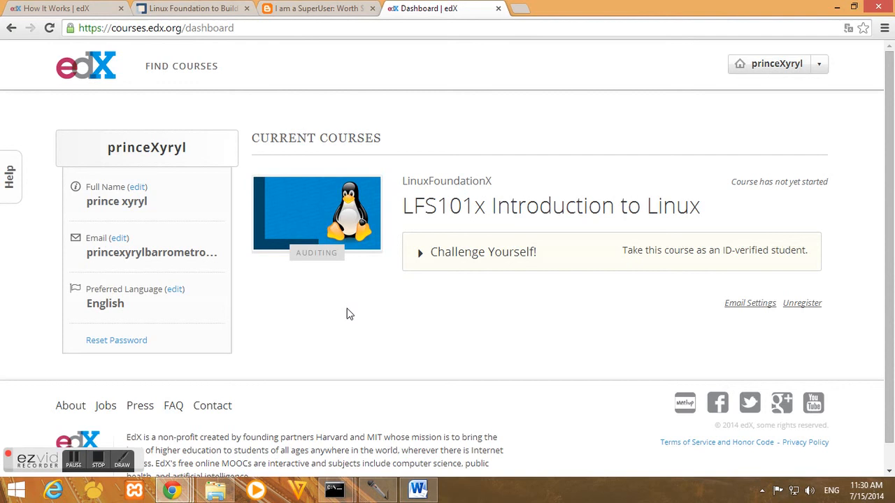
{"action": "mouse_move", "coordinate": [352, 294]}
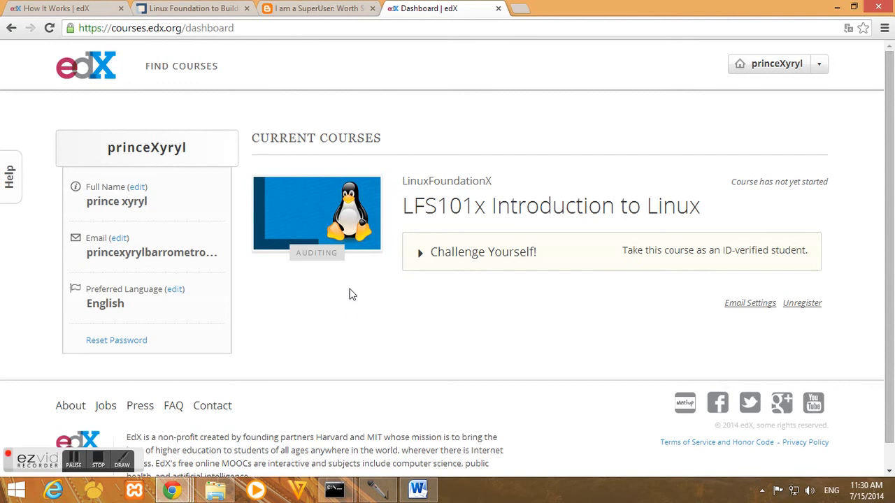
{"action": "scroll", "scroll_direction": "down", "scroll_amount": 3}
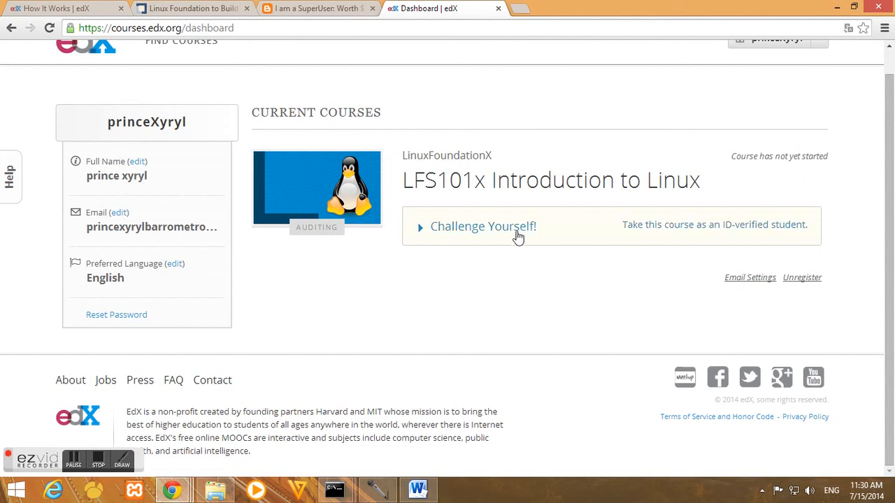
{"action": "mouse_move", "coordinate": [654, 213]}
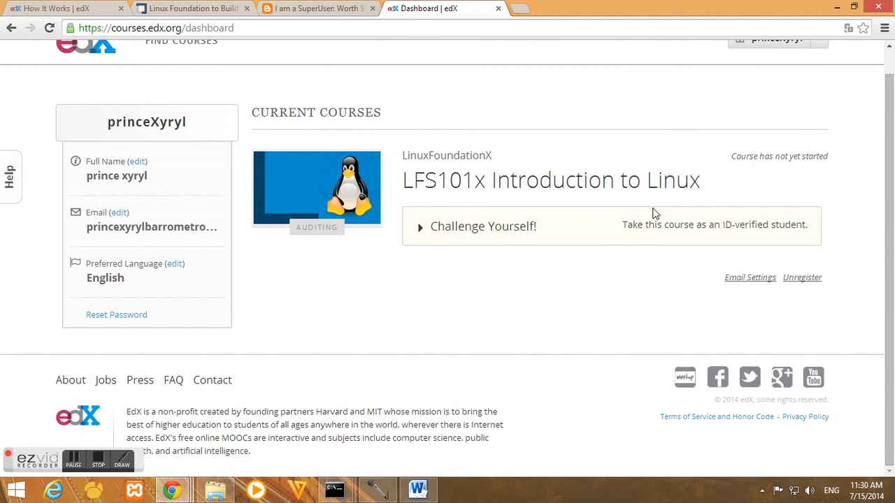
{"action": "mouse_move", "coordinate": [343, 195]}
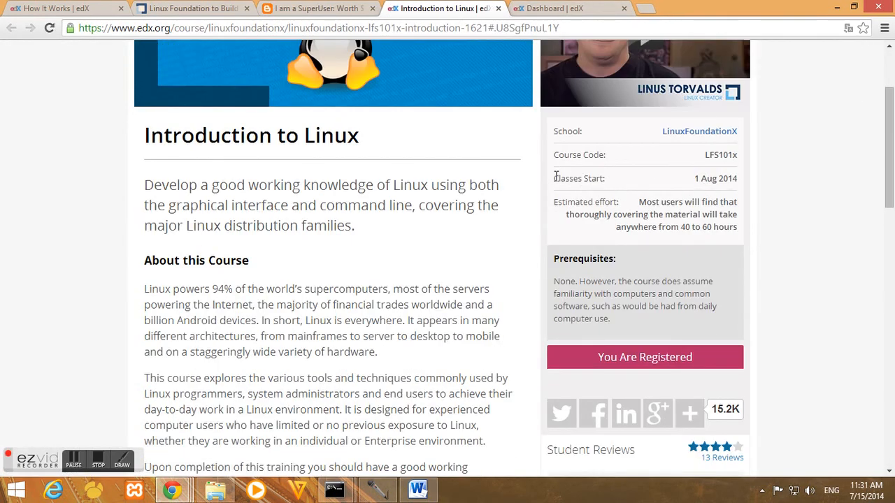
{"action": "mouse_move", "coordinate": [741, 181]}
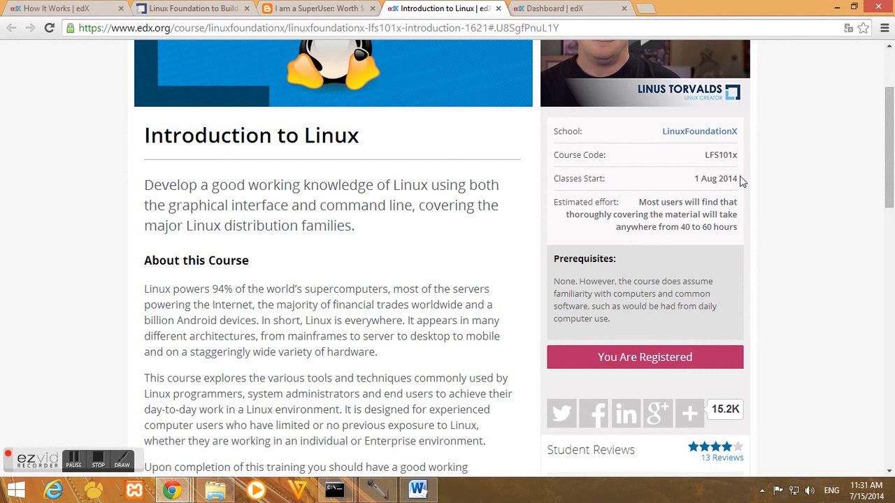
Verify the You Are Registered banner, then review the Blogger tutorial's final registration screenshots.
{"action": "scroll", "scroll_direction": "down", "scroll_amount": 3}
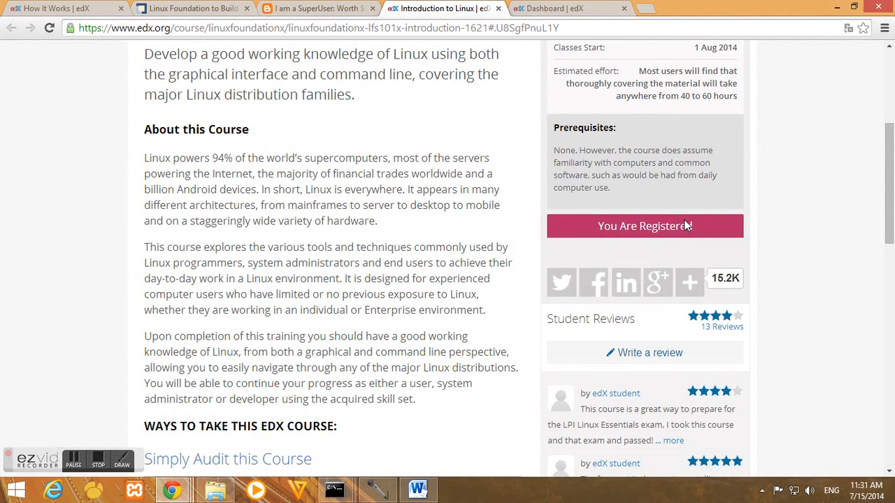
{"action": "mouse_move", "coordinate": [714, 168]}
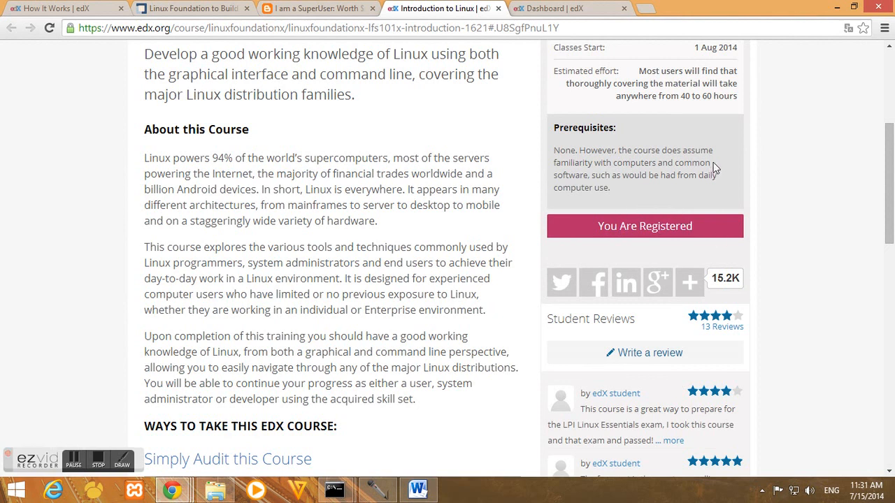
{"action": "left_click", "coordinate": [317, 8]}
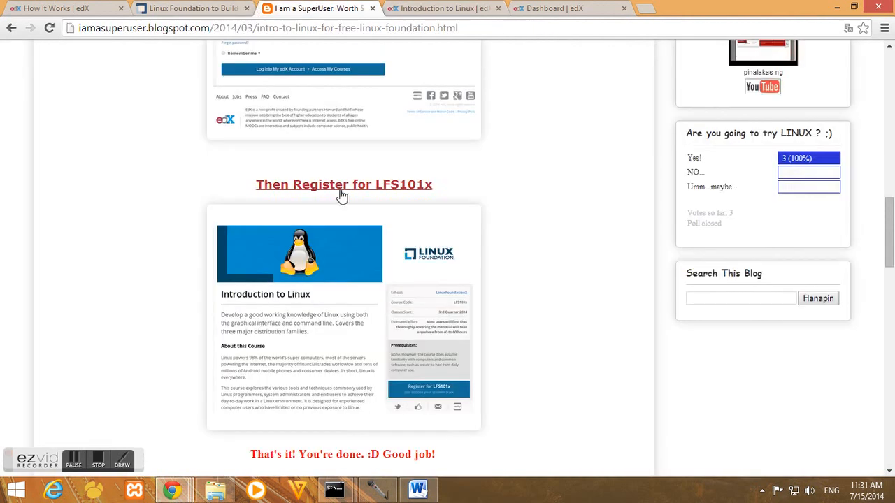
{"action": "scroll", "scroll_direction": "down", "scroll_amount": 3}
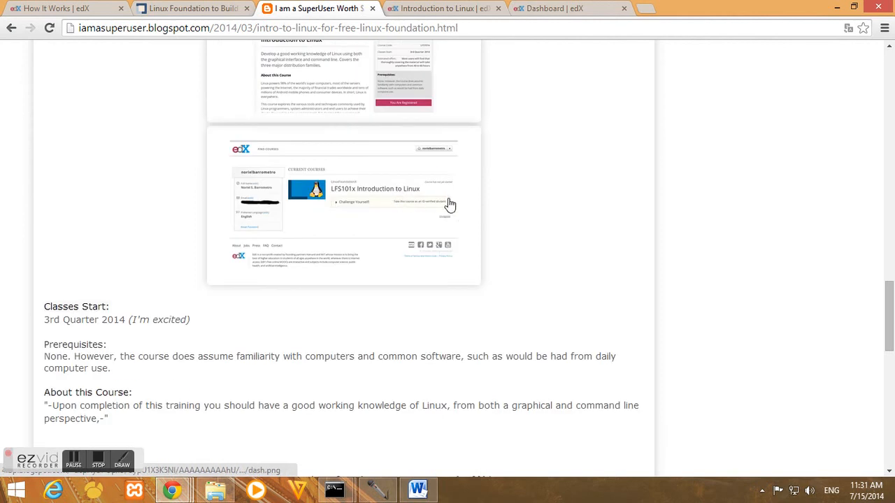
Switch to the Dashboard | edX tab showing LFS101x Introduction to Linux as auditing.
{"action": "left_click", "coordinate": [552, 9]}
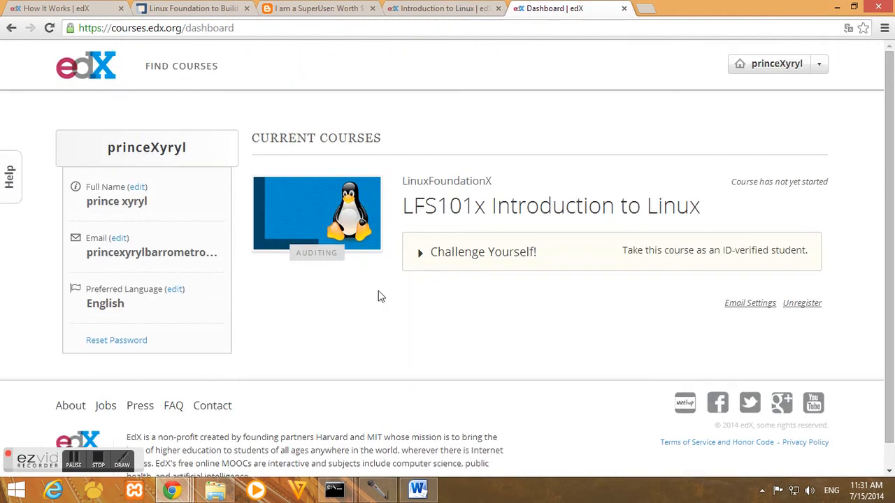
{"action": "mouse_move", "coordinate": [425, 332]}
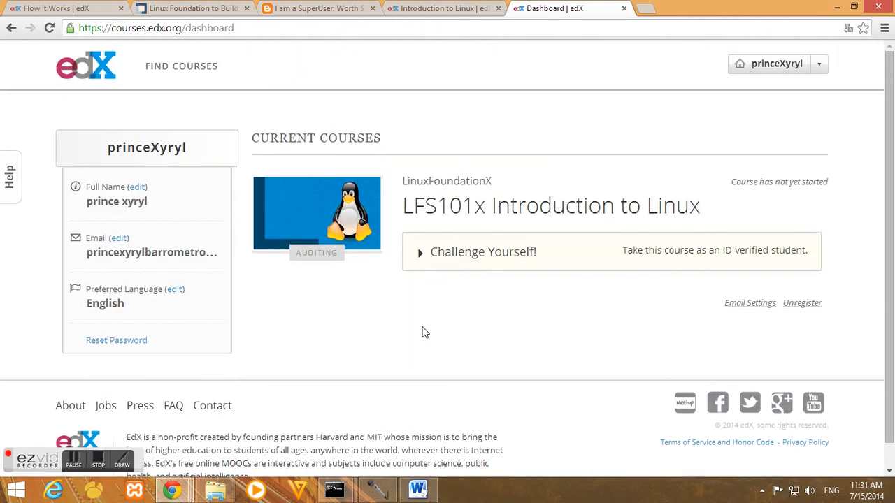
{"action": "mouse_move", "coordinate": [406, 339]}
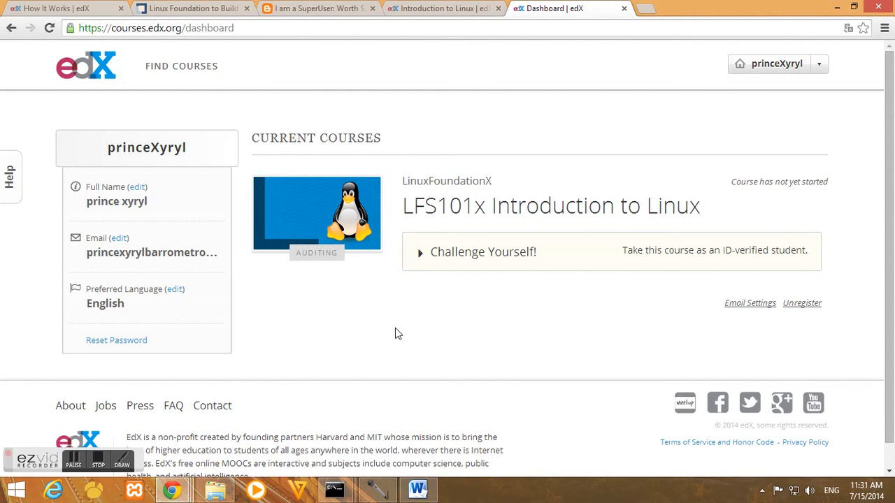
{"action": "mouse_move", "coordinate": [372, 328]}
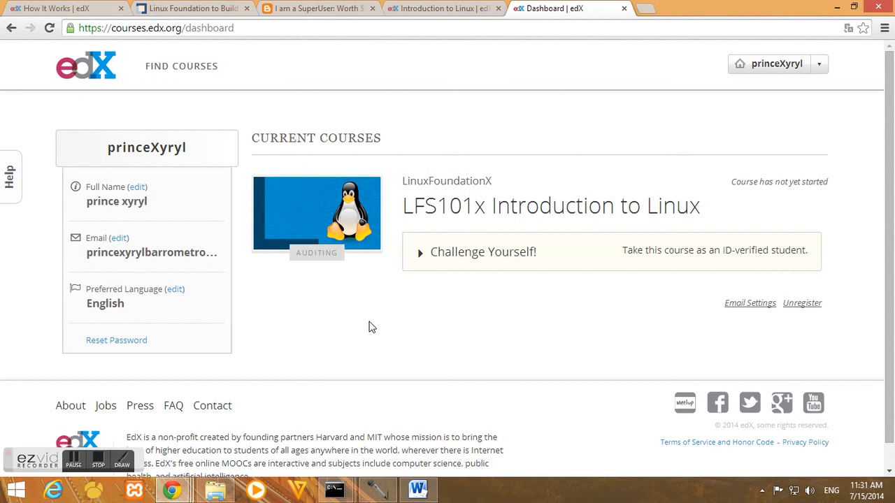
{"action": "mouse_move", "coordinate": [382, 311]}
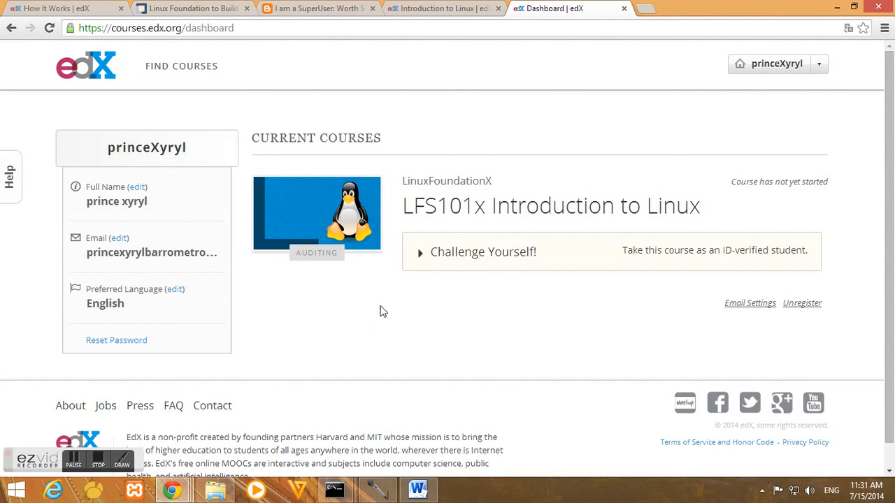
{"action": "mouse_move", "coordinate": [378, 303]}
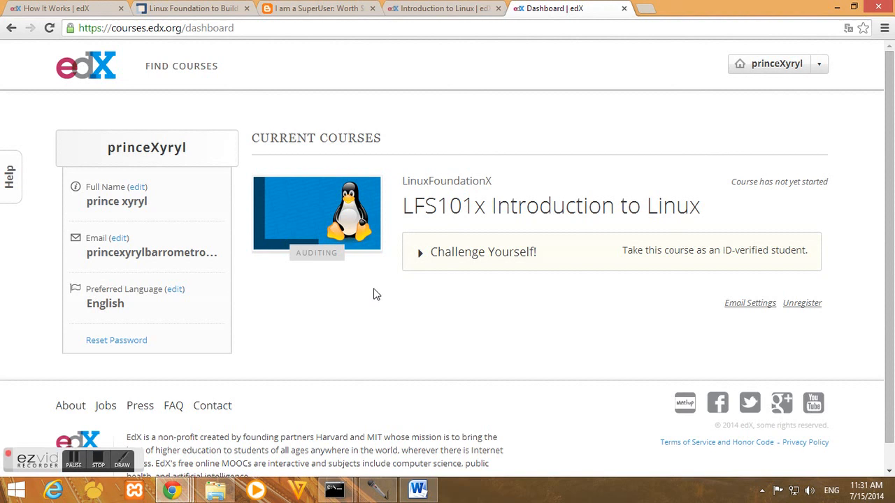
{"action": "mouse_move", "coordinate": [409, 305]}
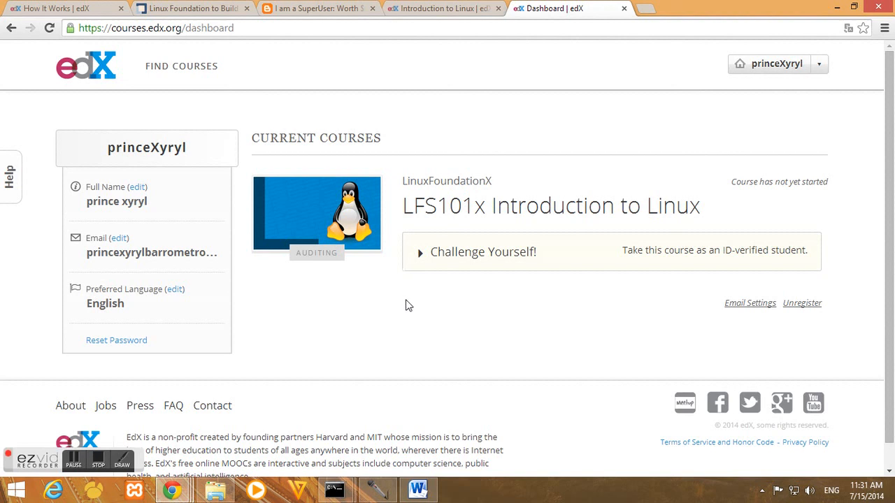
{"action": "mouse_move", "coordinate": [416, 305]}
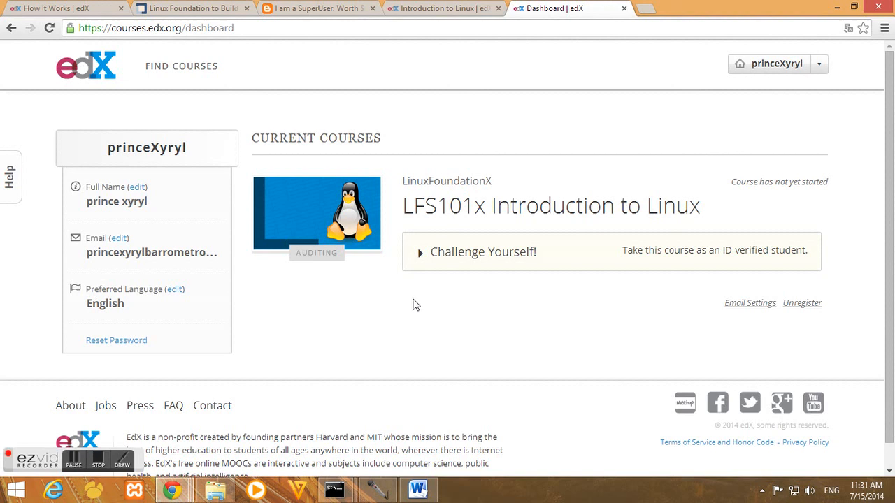
{"action": "mouse_move", "coordinate": [325, 301]}
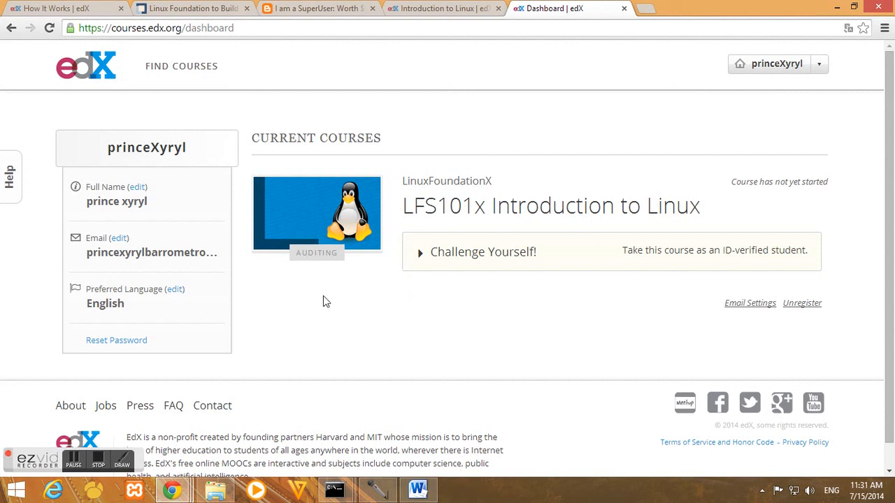